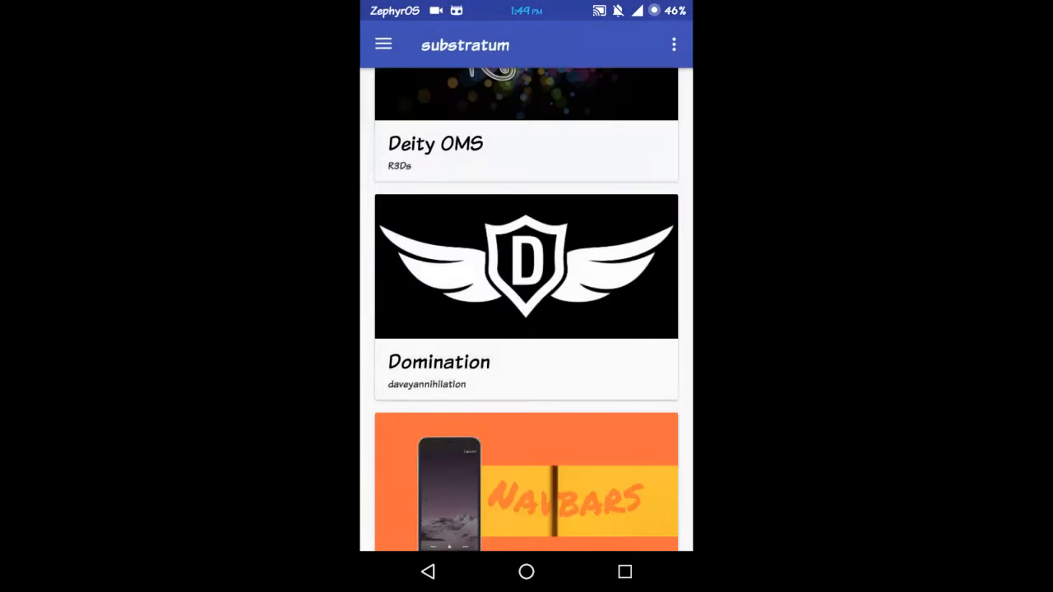
Step: Look at the Biohazard theme's page and return to the theme list
scroll(up, 3)
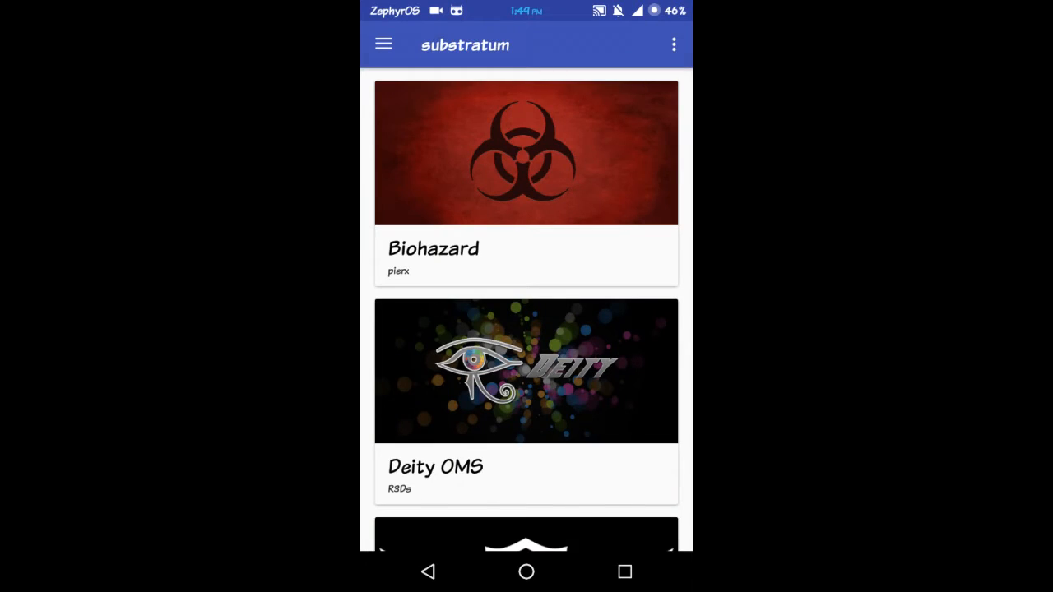
click(527, 181)
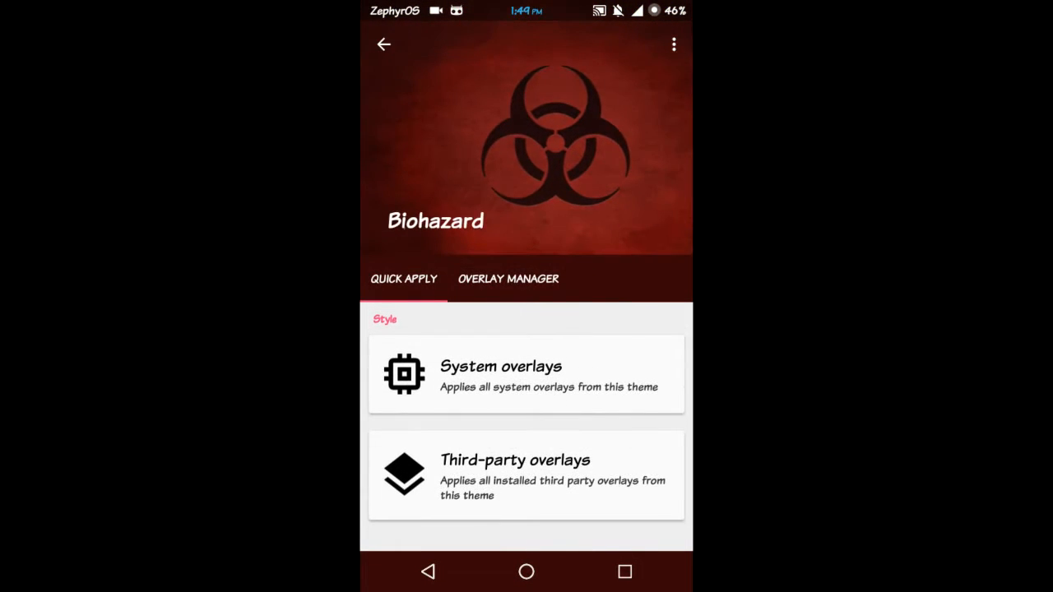
click(383, 43)
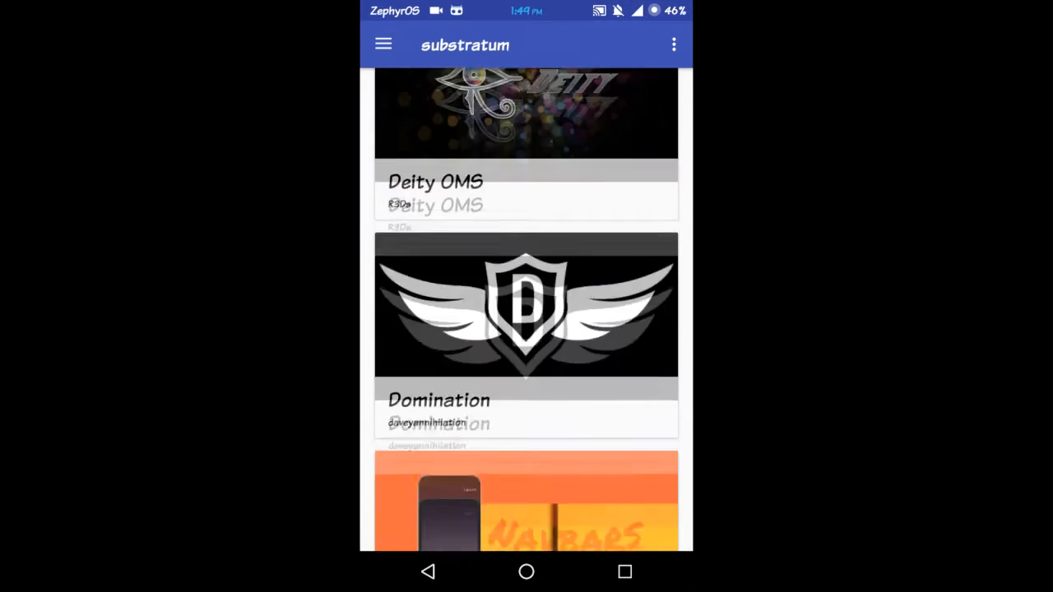
Step: Open the Domination theme's page with its quick-apply overlay options
scroll(up, 3)
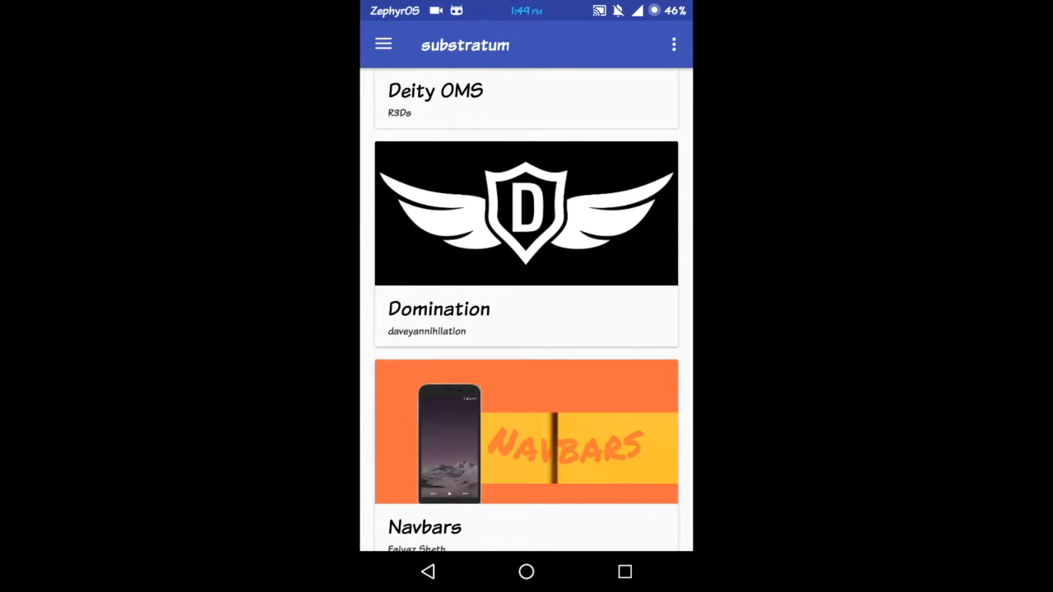
click(527, 244)
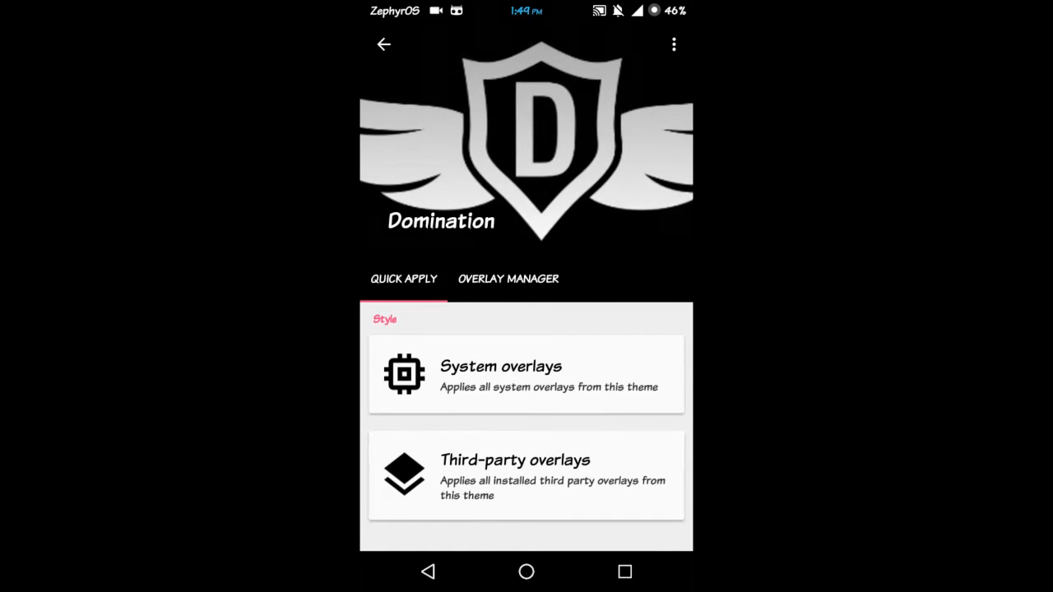
Step: Switch to Domination's Overlay Manager and toggle all overlays on
click(507, 280)
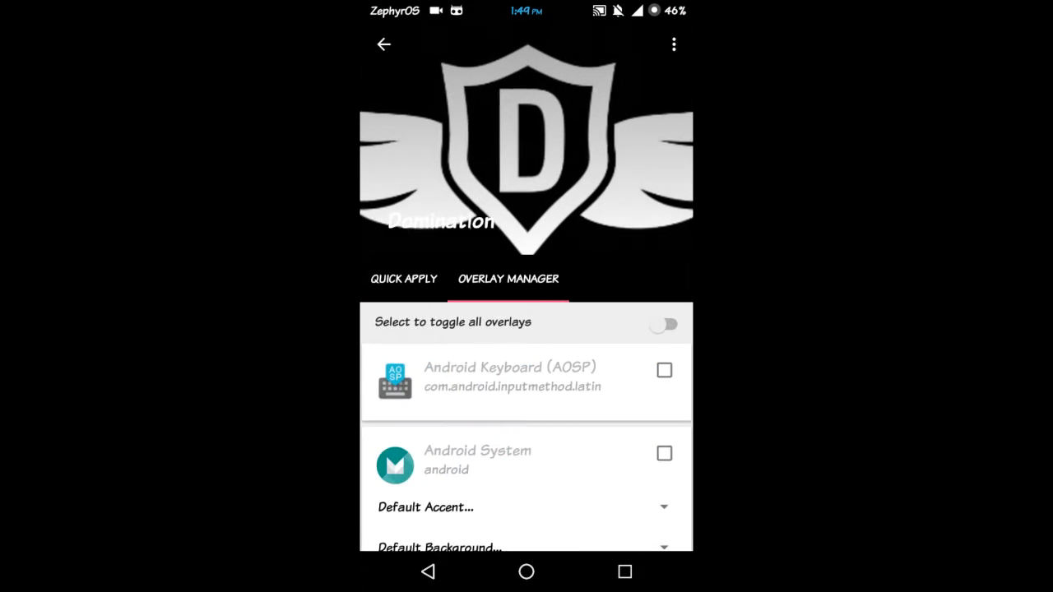
scroll(up, 3)
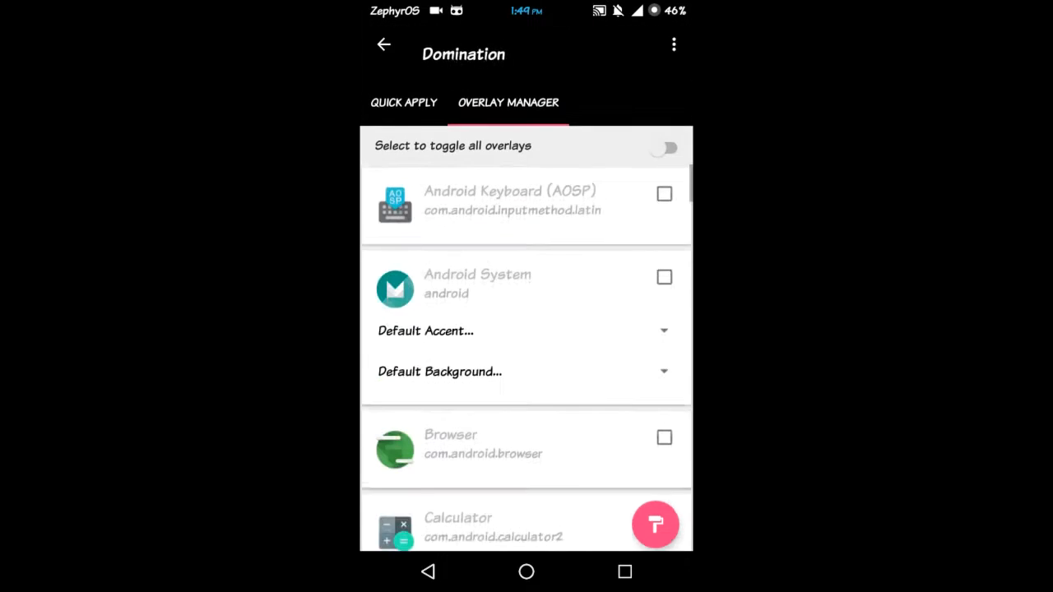
click(665, 148)
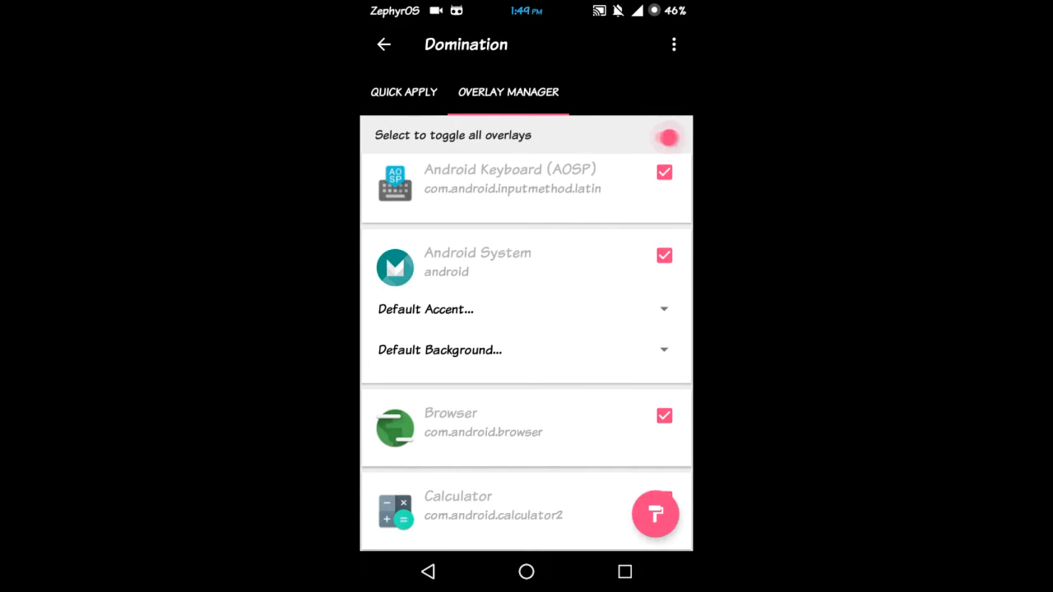
click(668, 137)
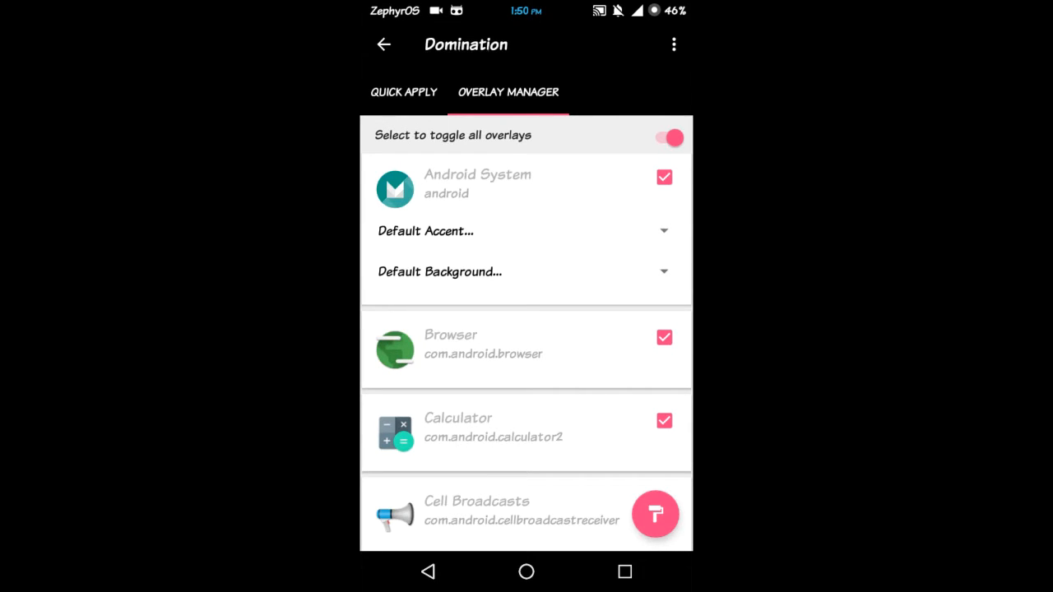
Step: Scroll through the selected Domination overlay list down to the last app
click(527, 231)
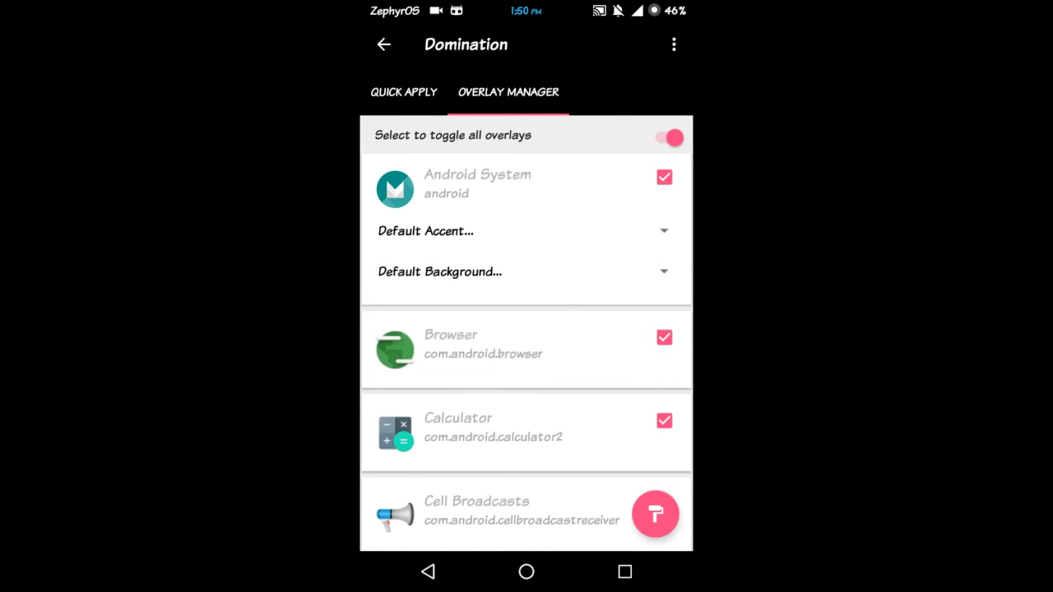
drag(527, 9, 526, 247)
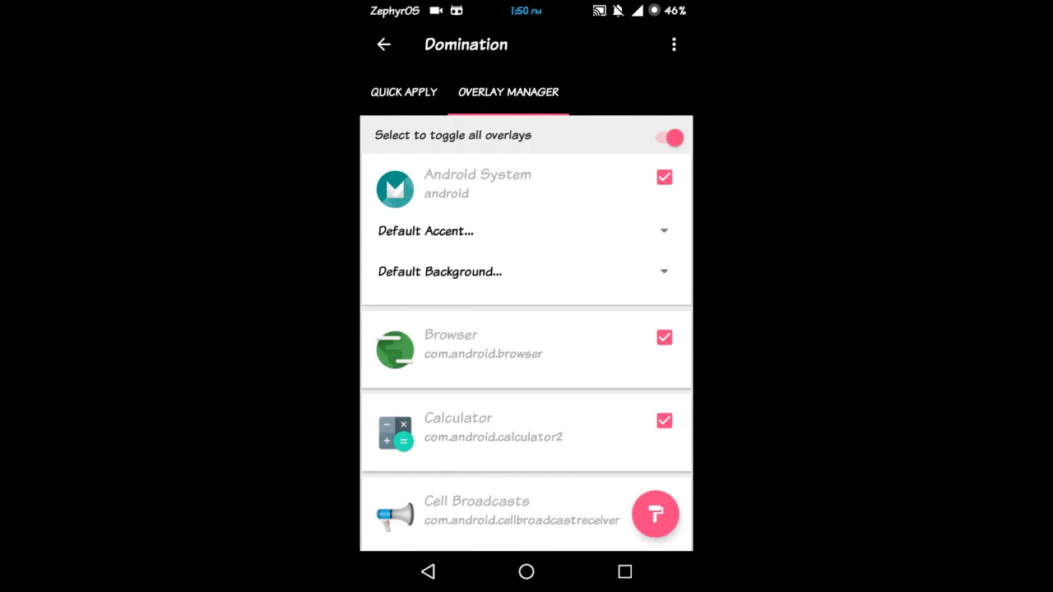
click(527, 230)
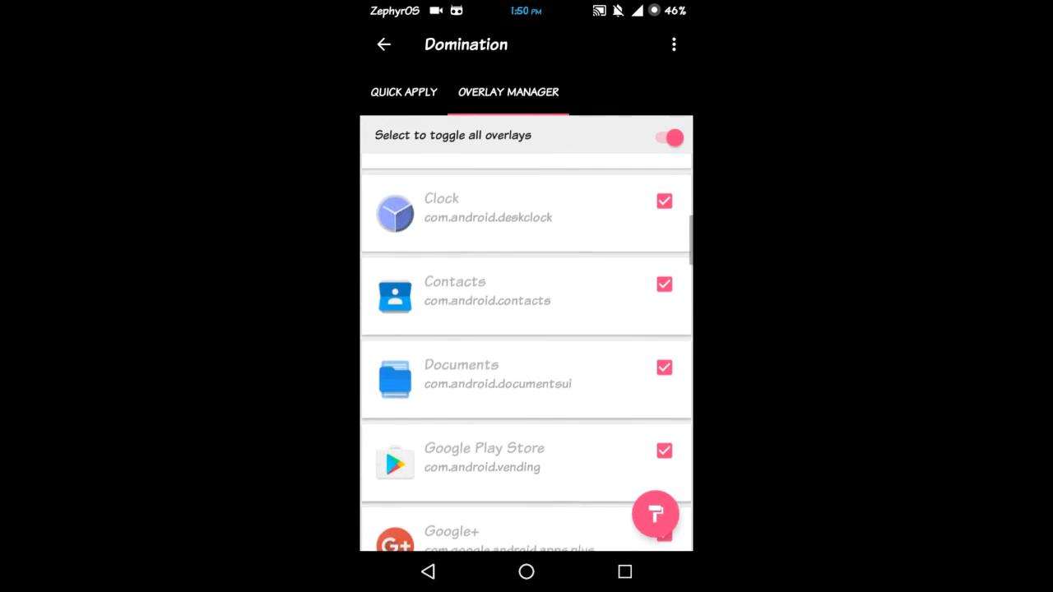
scroll(down, 3)
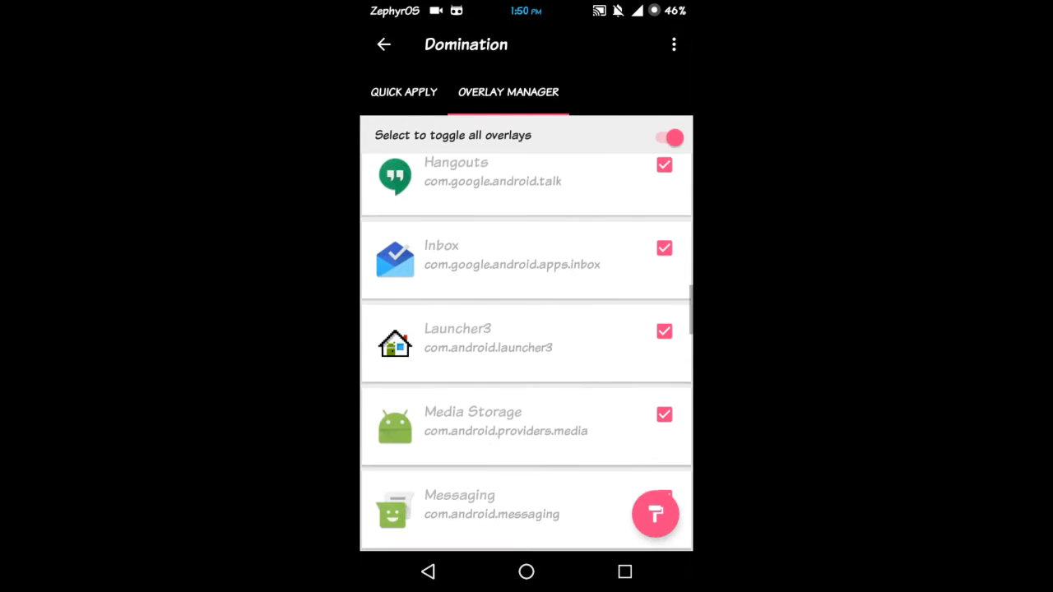
scroll(down, 3)
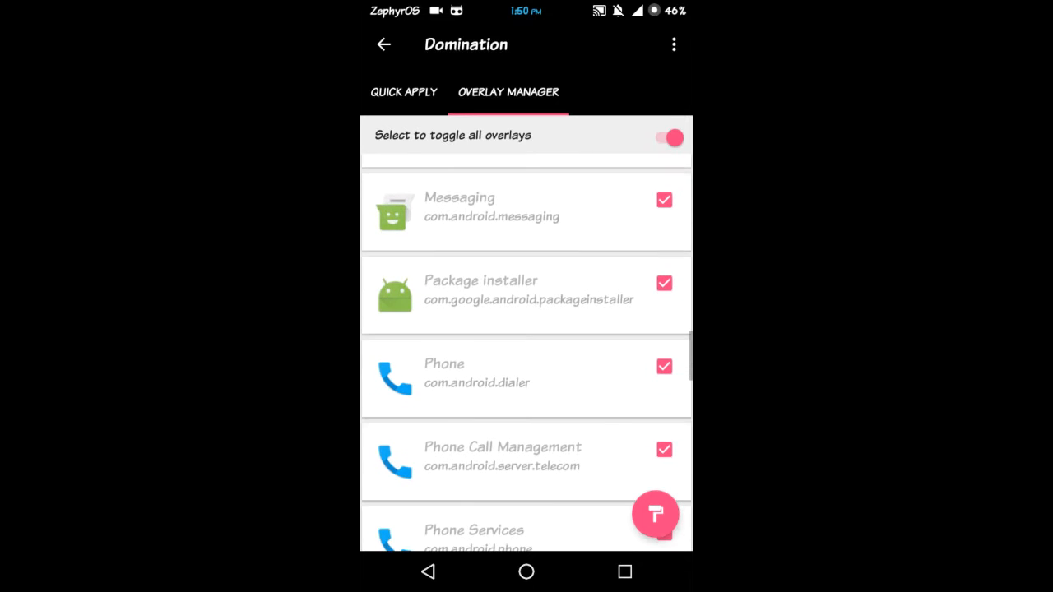
scroll(down, 3)
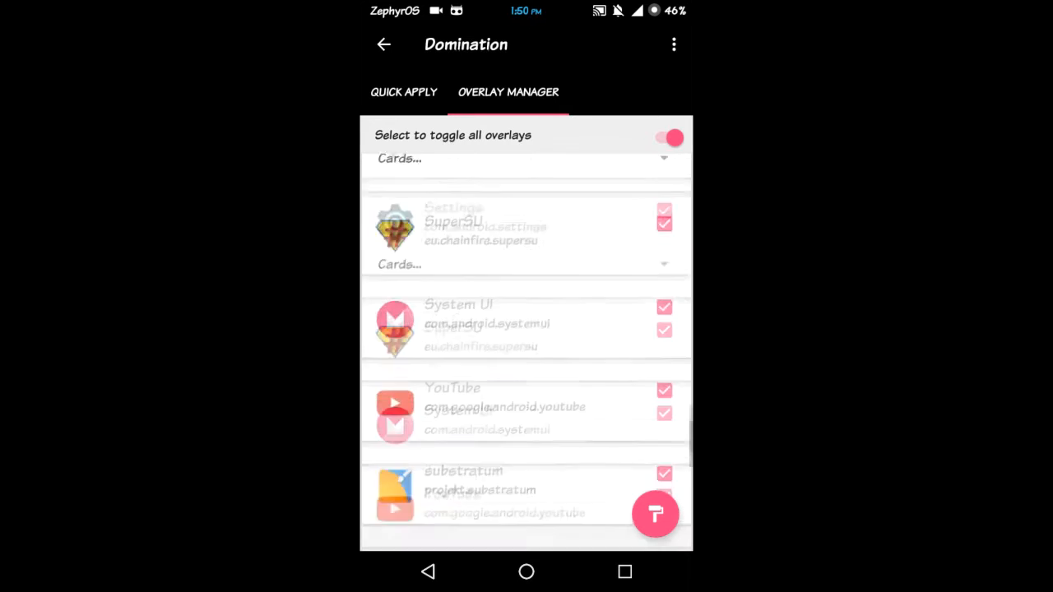
Step: Bring up the paint-roller action menu with compile/update and enable options
click(655, 513)
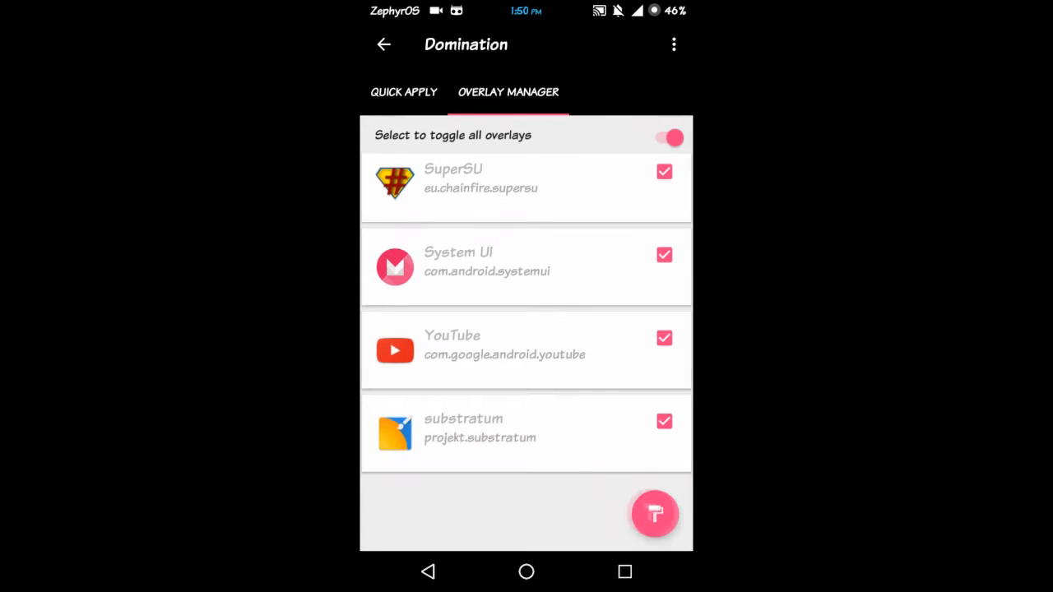
click(655, 514)
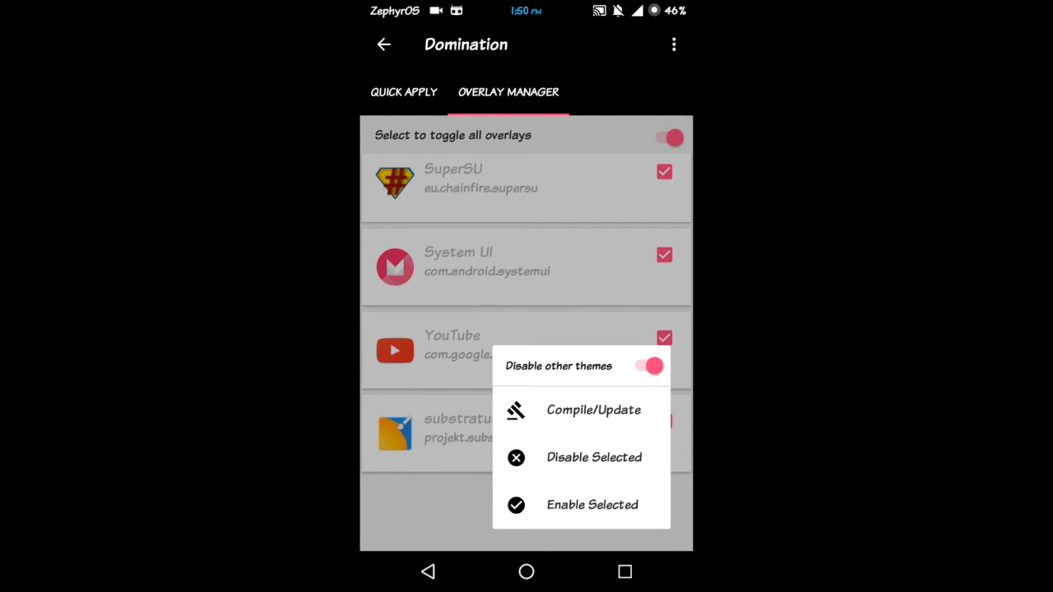
click(593, 410)
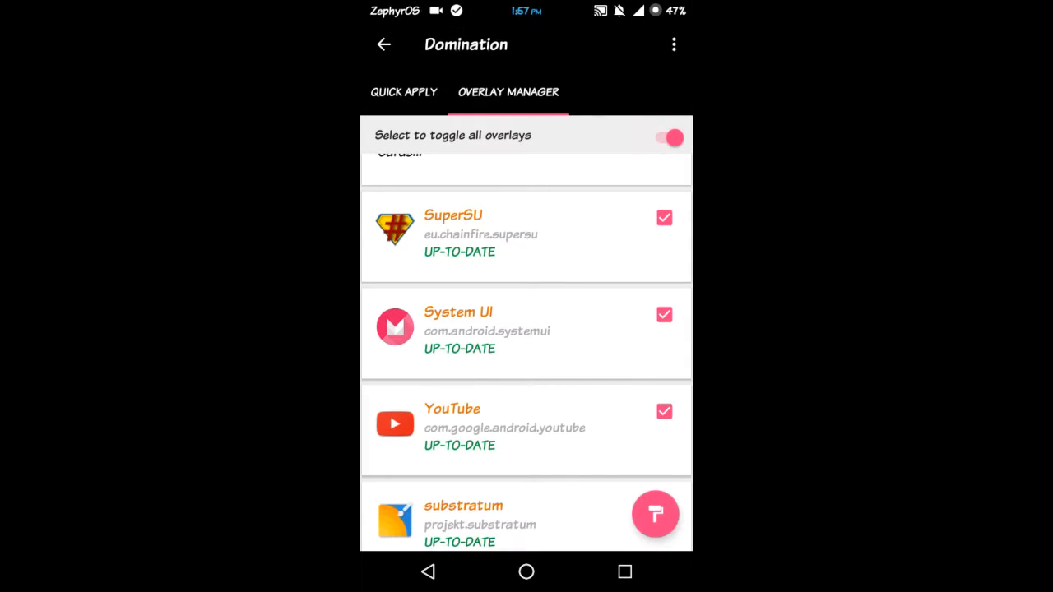
drag(527, 8, 527, 247)
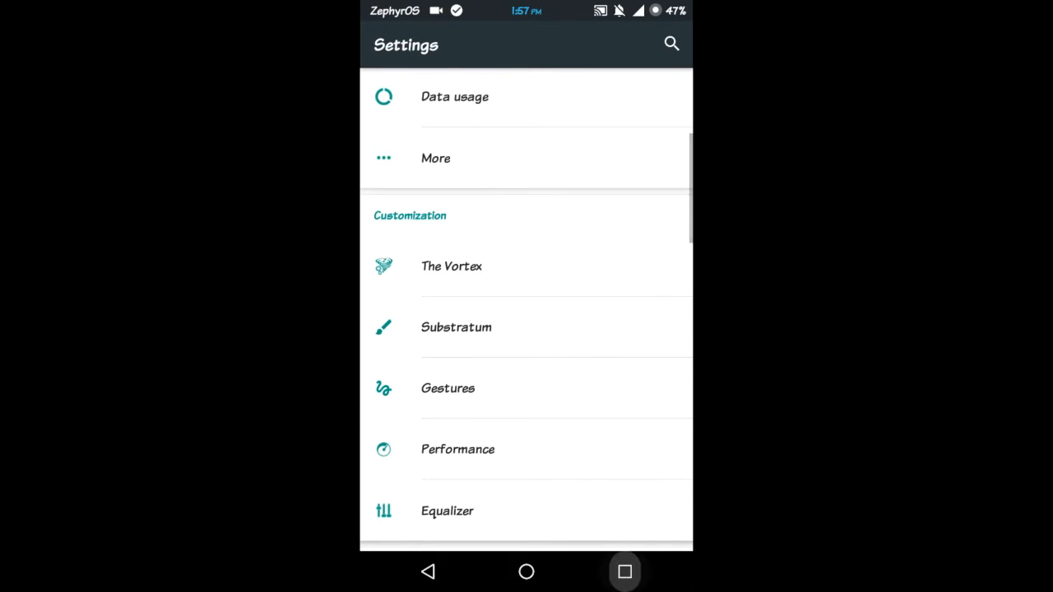
click(456, 325)
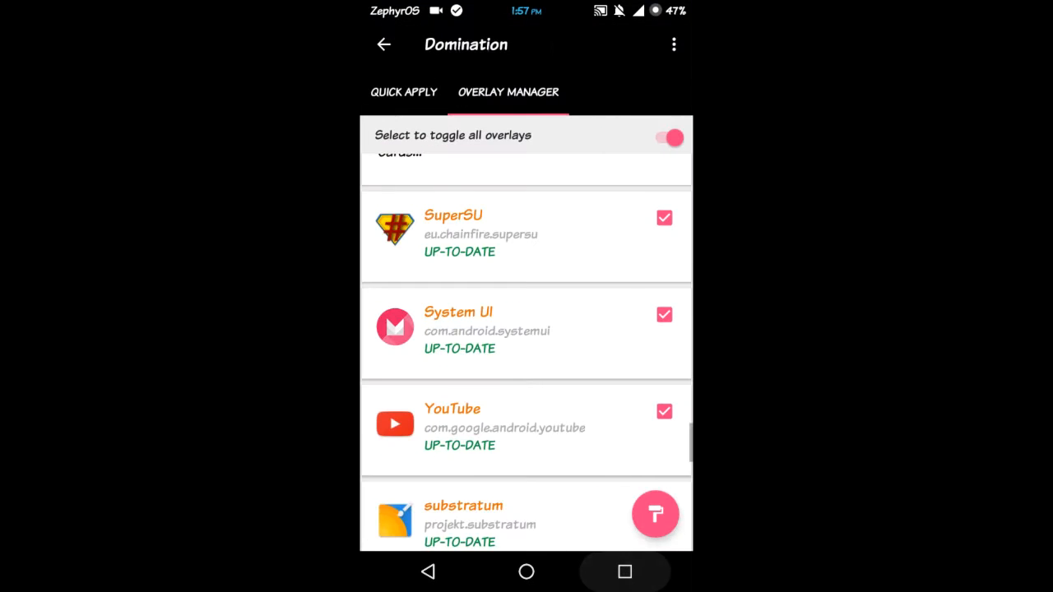
scroll(up, 3)
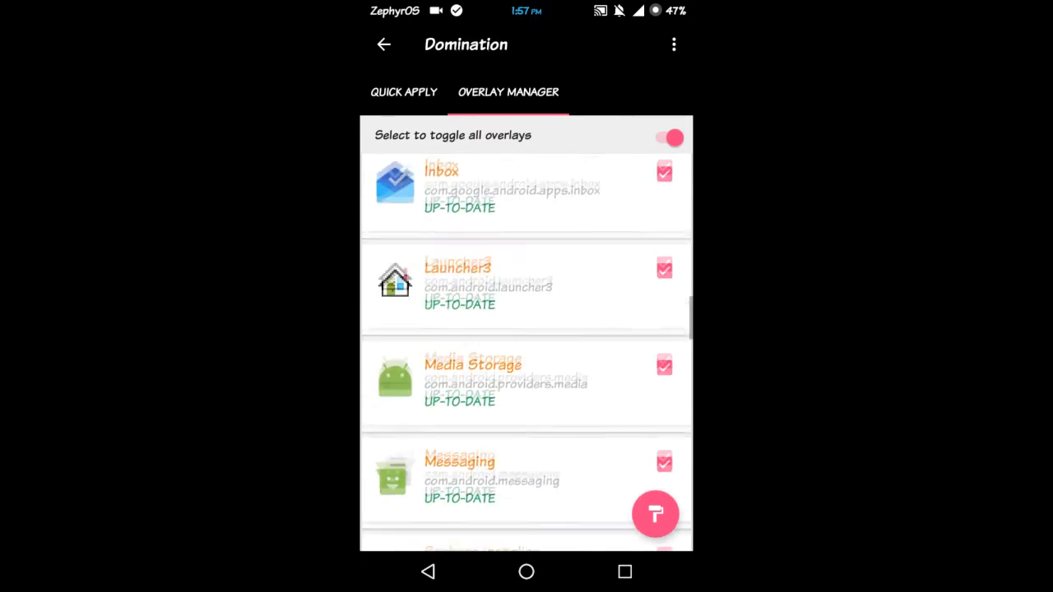
scroll(up, 3)
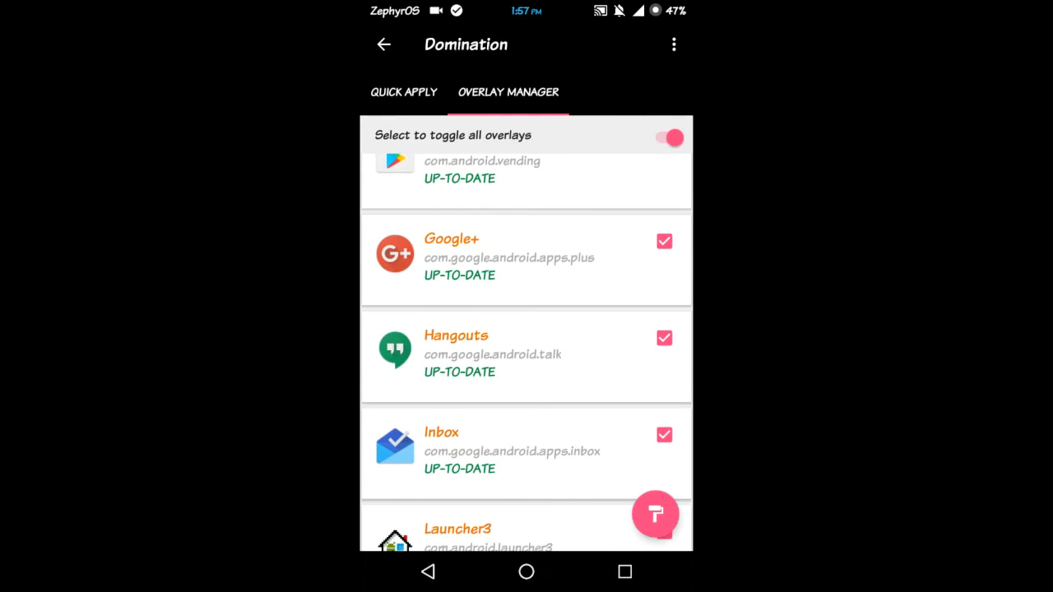
scroll(up, 3)
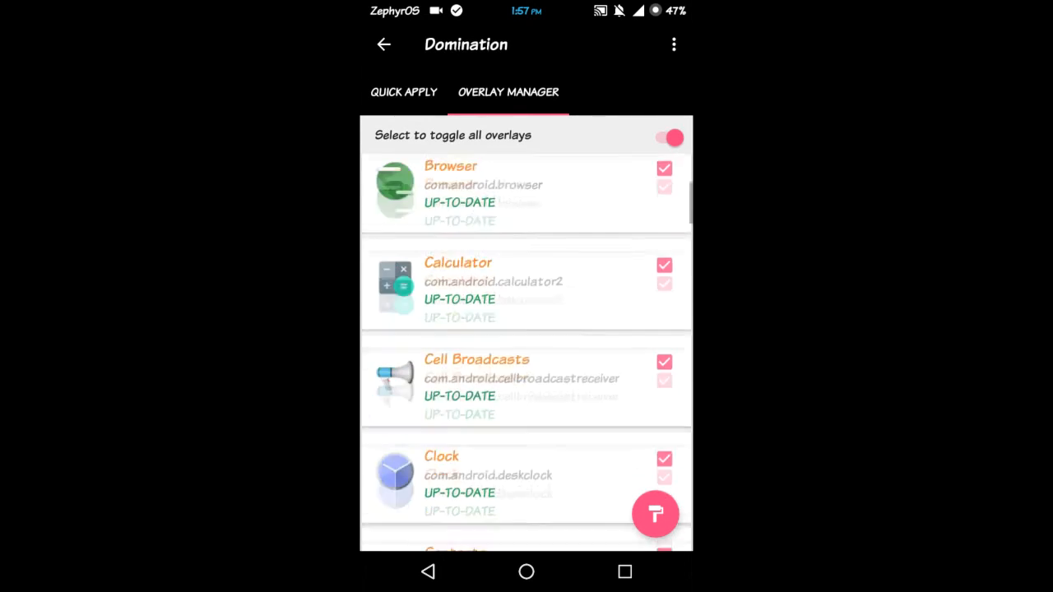
scroll(down, 3)
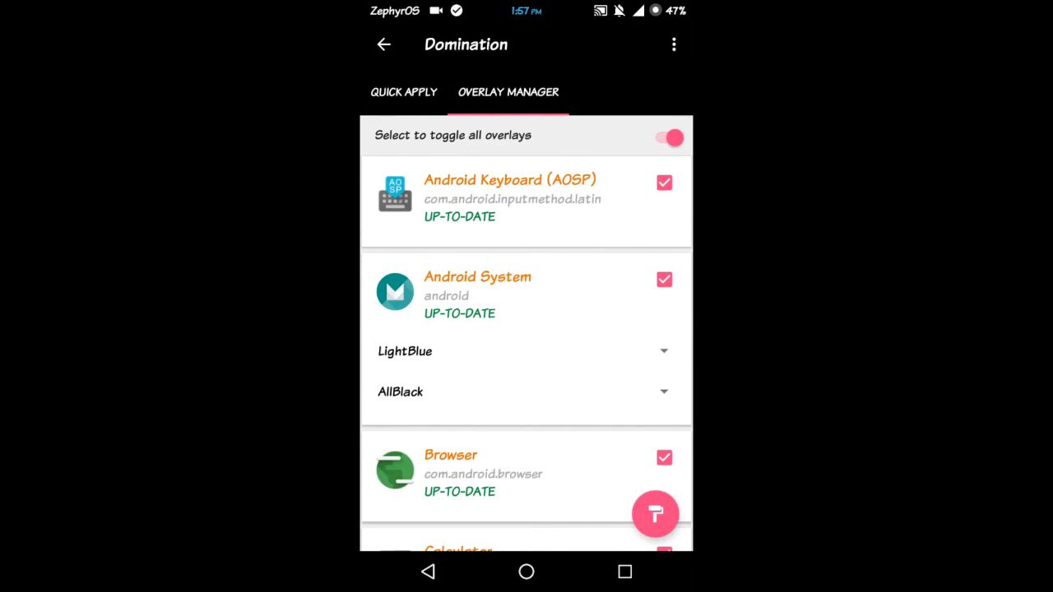
Step: Give the Android System overlay the AllBlack background with the LightBlue accent
click(527, 352)
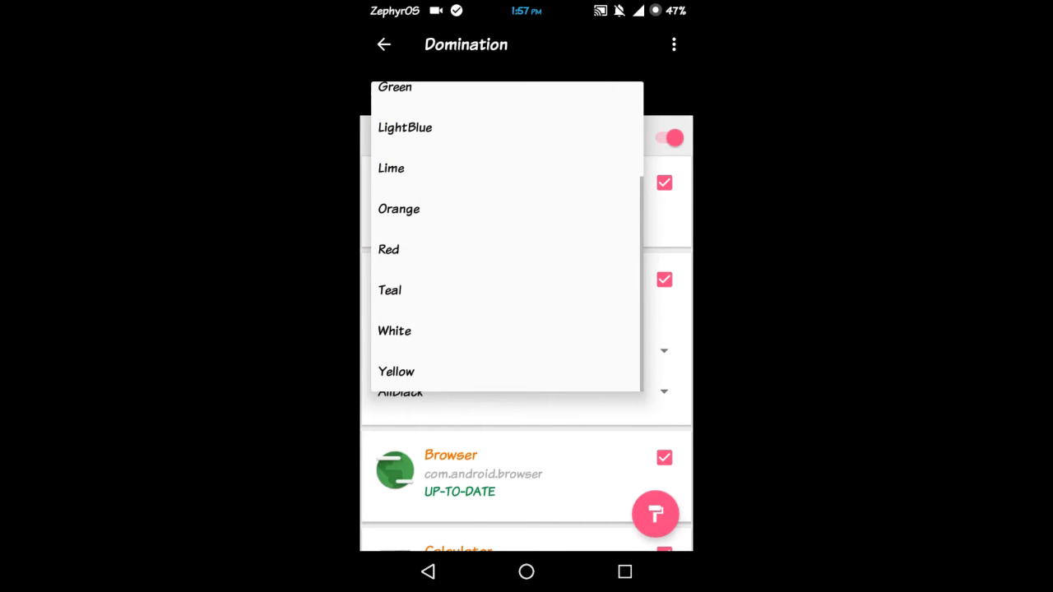
click(405, 127)
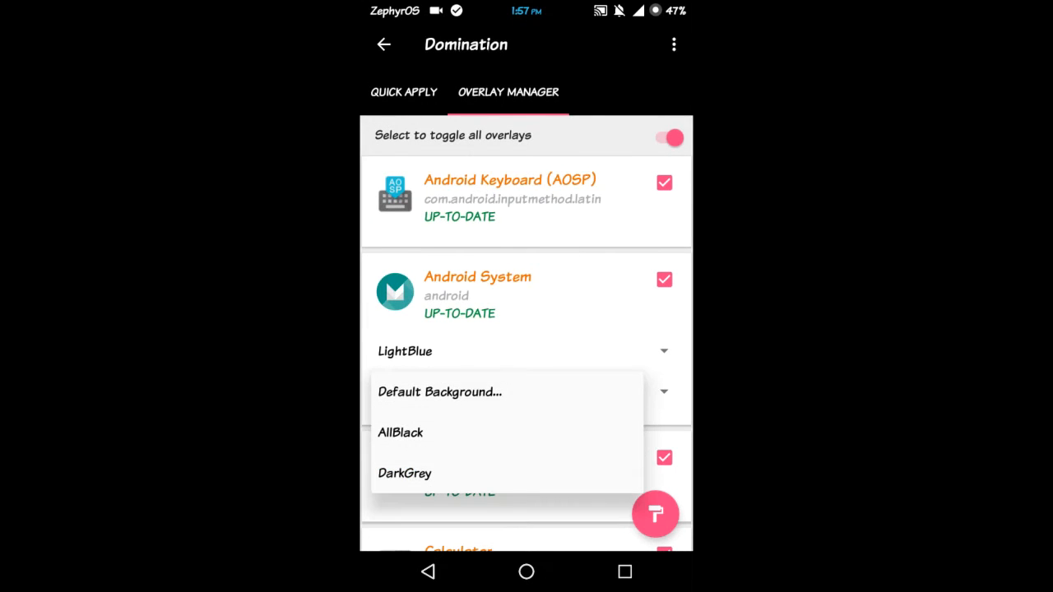
click(401, 431)
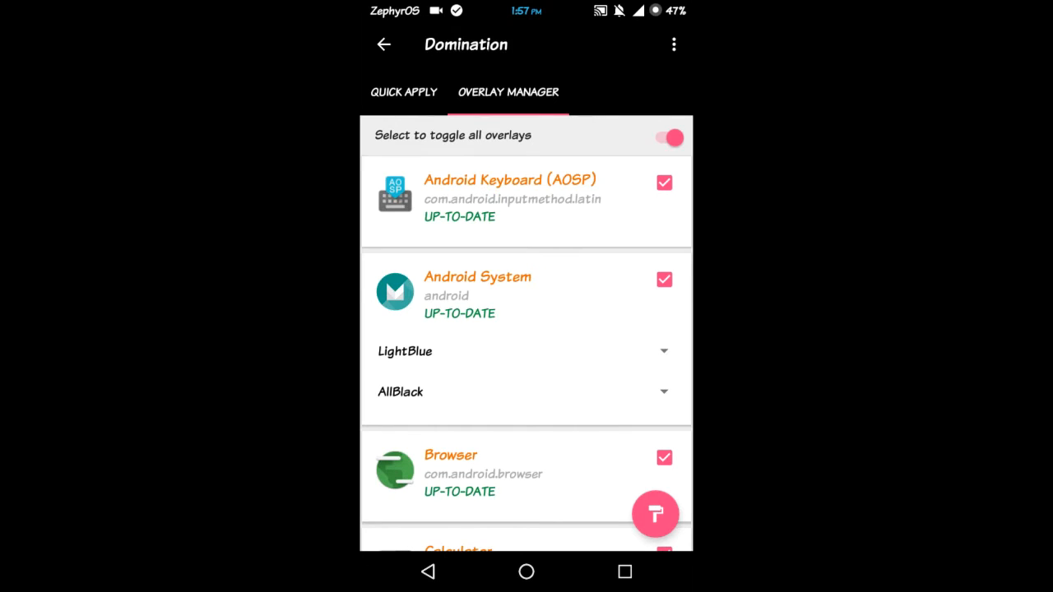
scroll(down, 3)
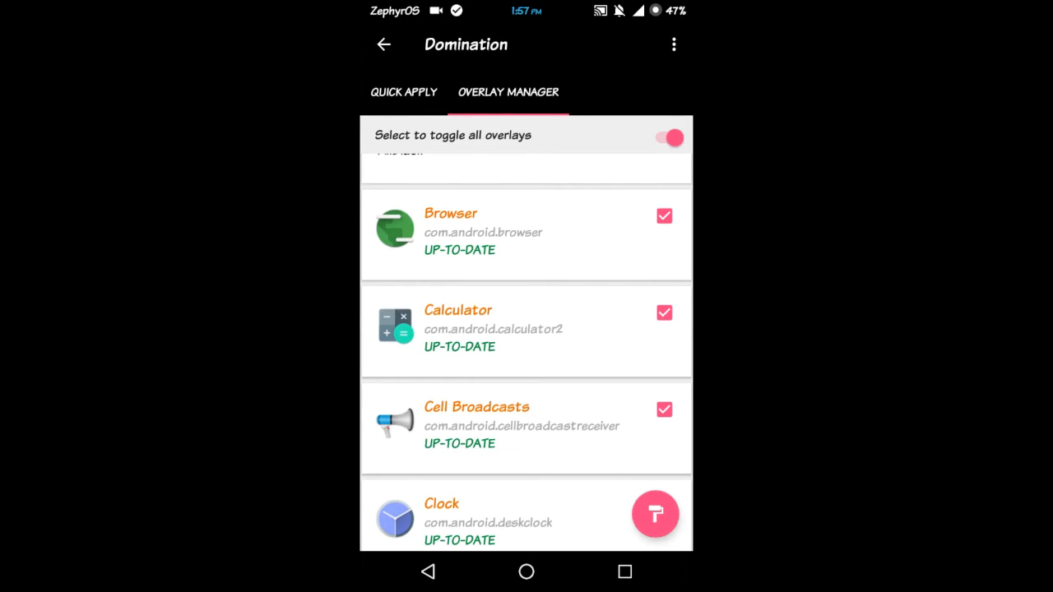
scroll(down, 3)
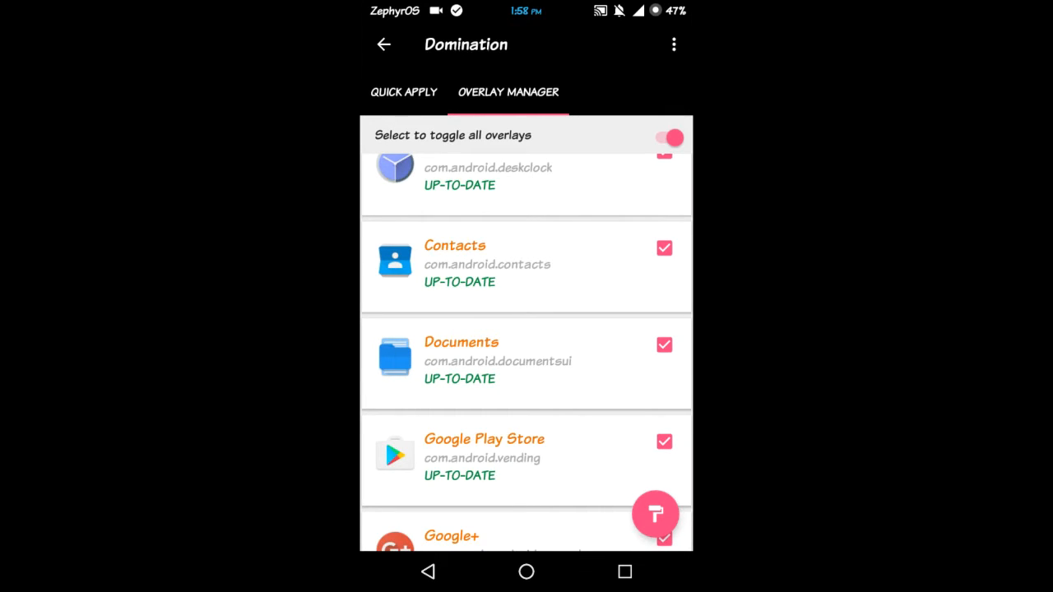
scroll(up, 3)
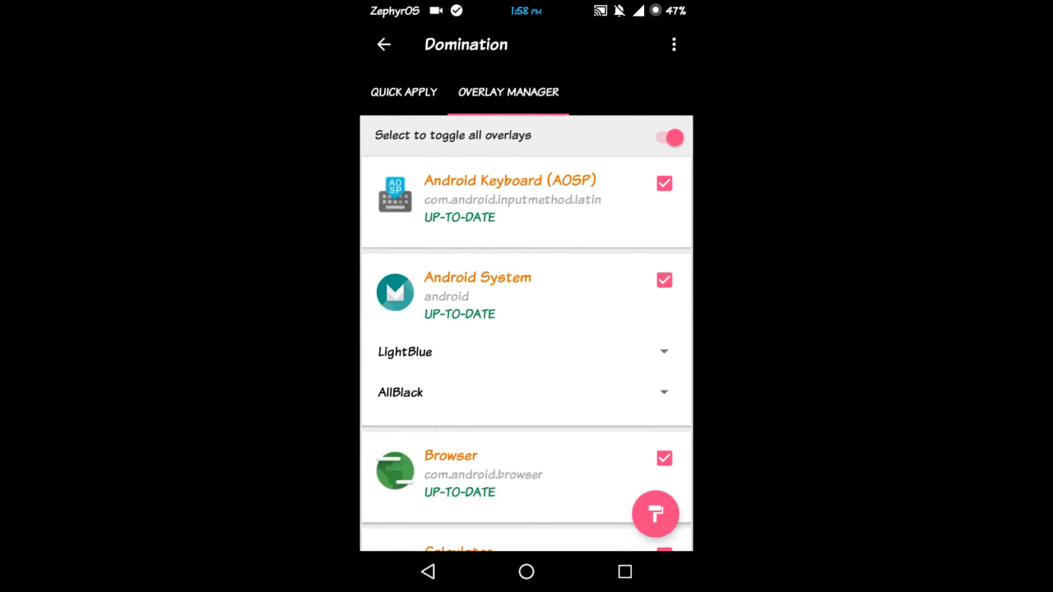
Step: Build and enable the selected Domination overlays so the system turns dark
click(665, 138)
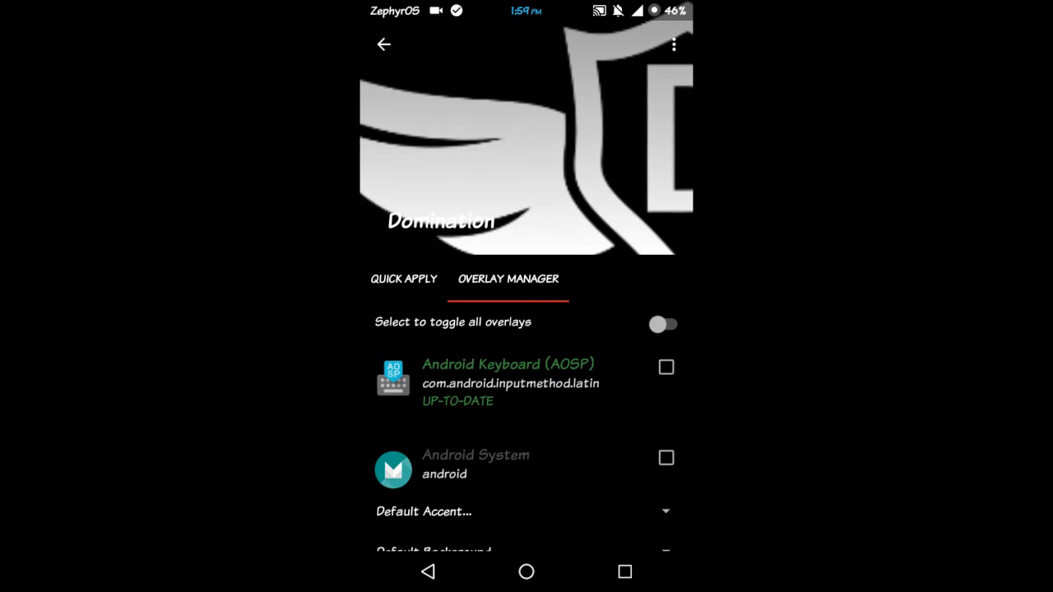
scroll(down, 3)
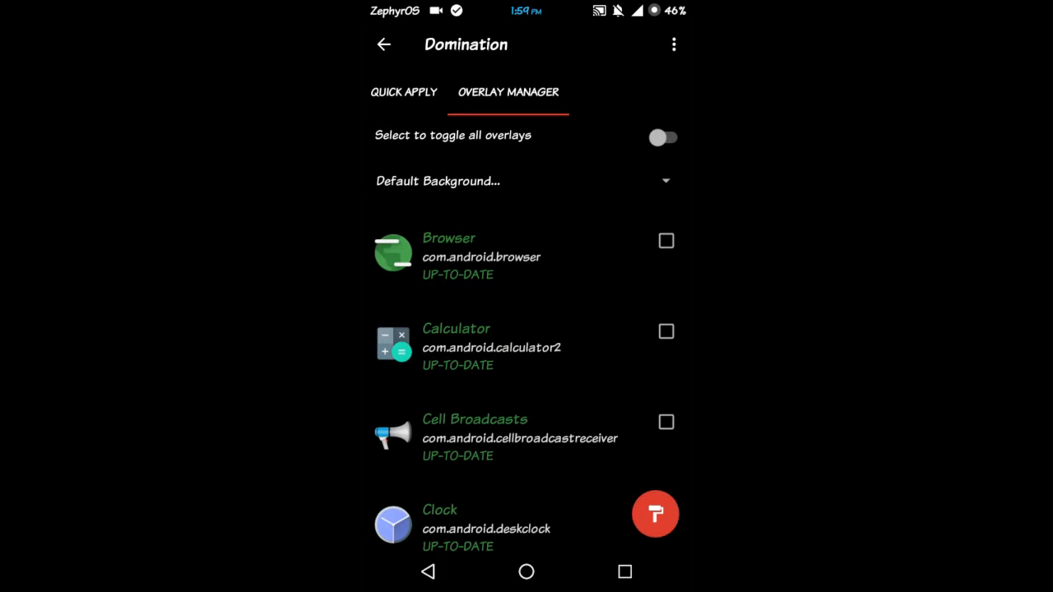
scroll(down, 3)
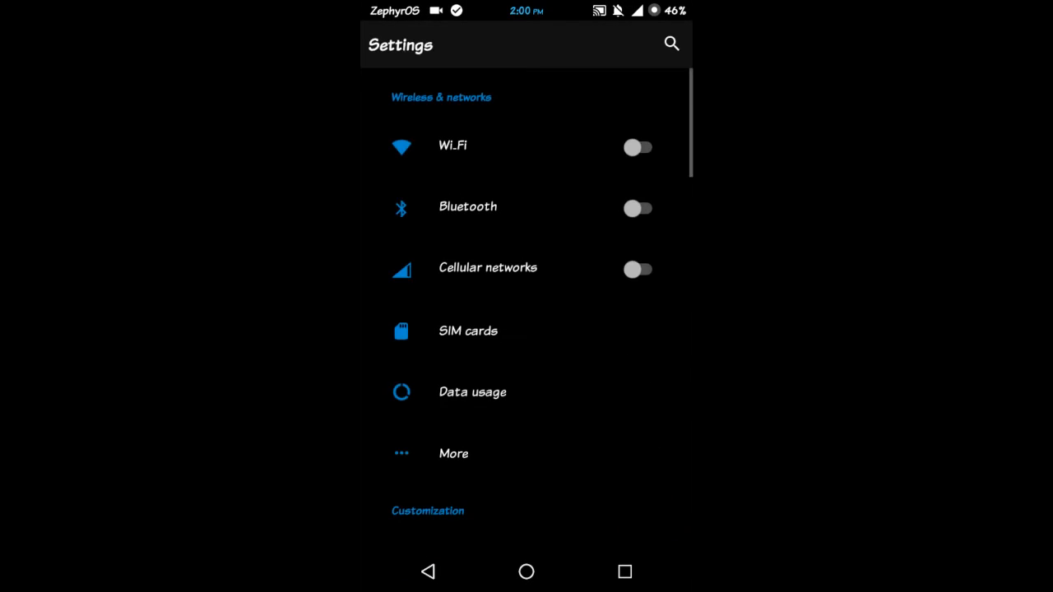
Step: Review the darkened Settings list and switch back to Substratum via Recents
scroll(down, 3)
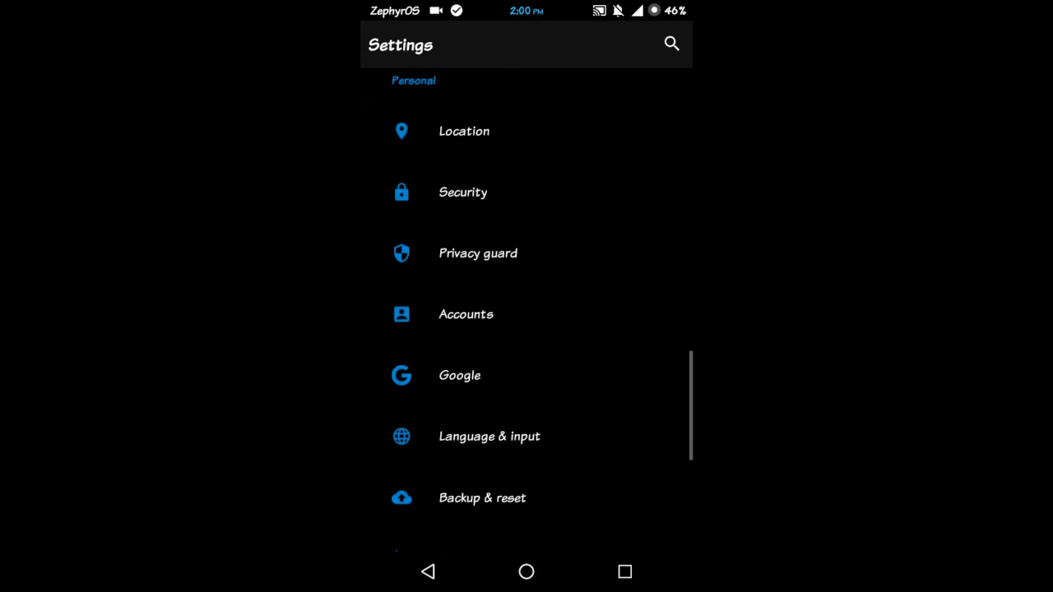
scroll(up, 3)
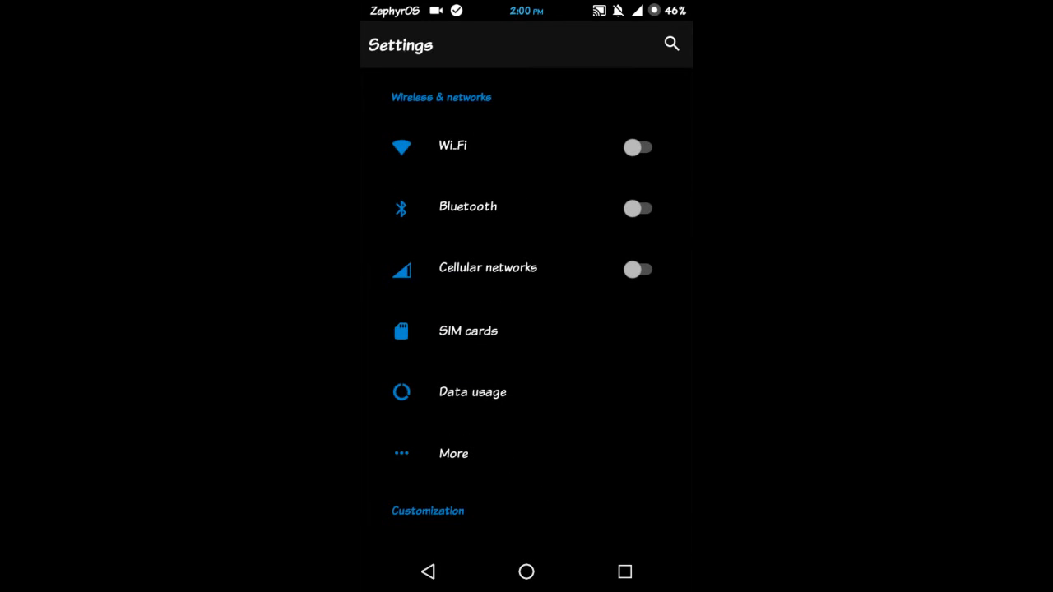
click(527, 572)
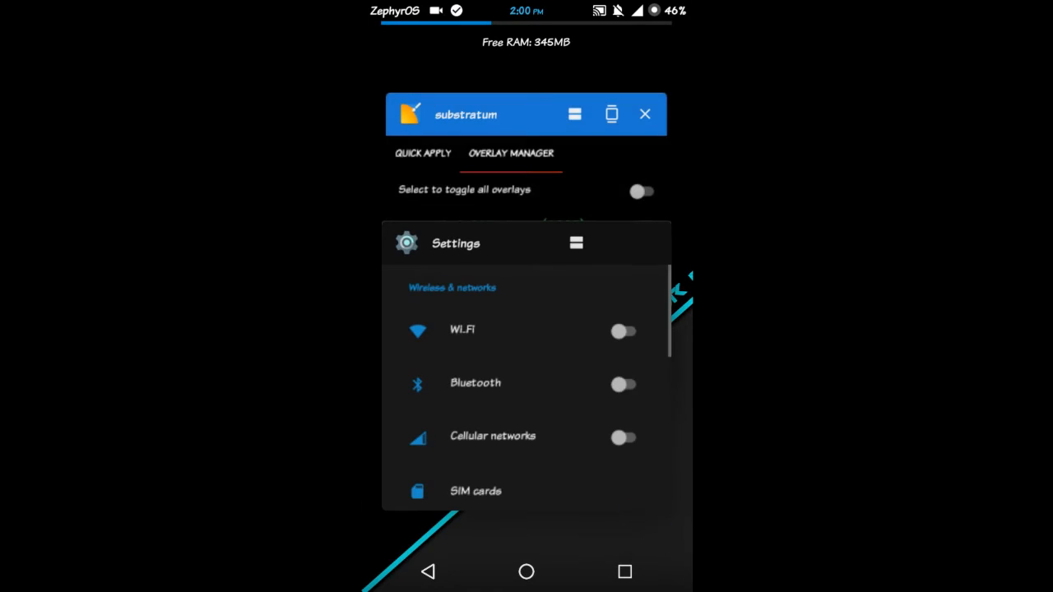
click(613, 113)
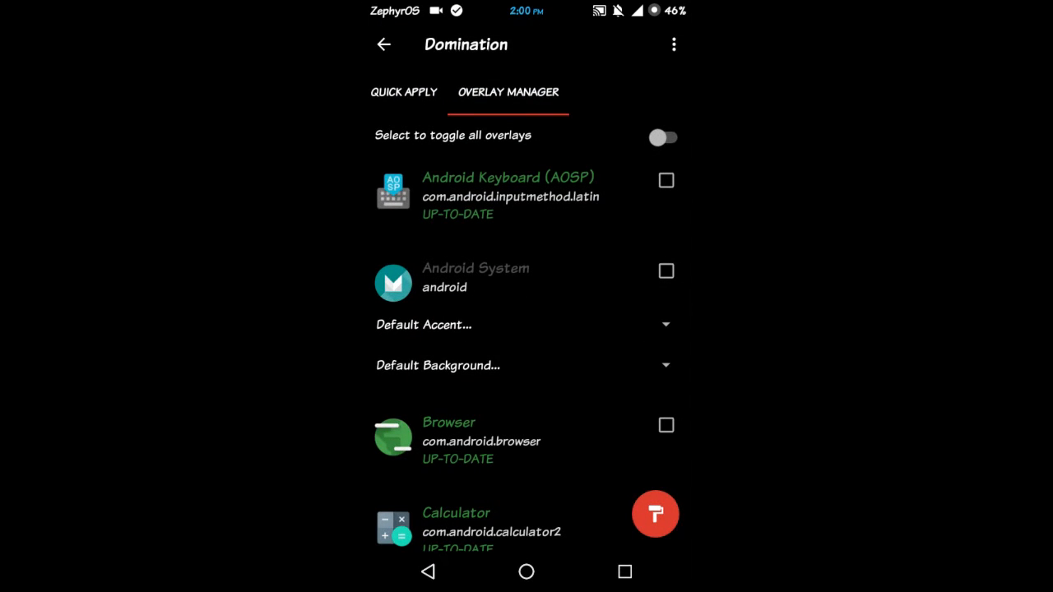
Step: Return to Substratum's theme list and bring up its pack-category menu
click(655, 514)
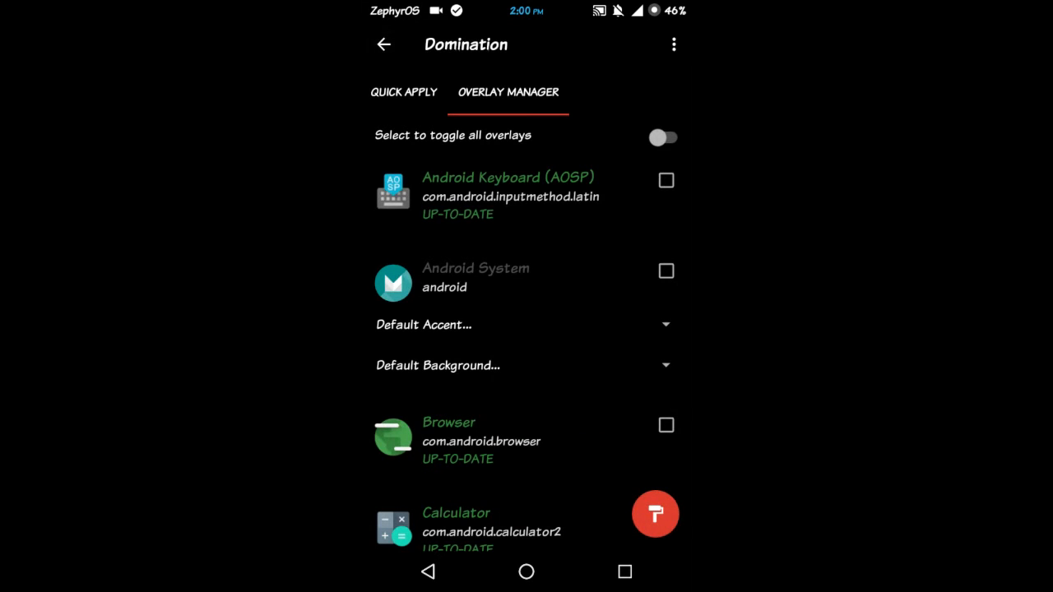
click(383, 44)
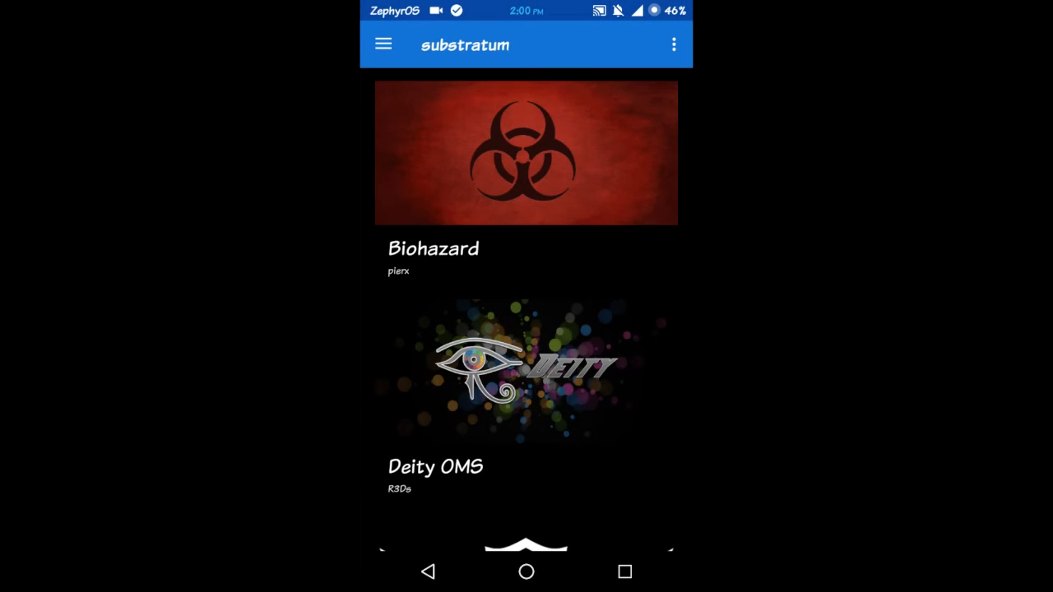
click(674, 45)
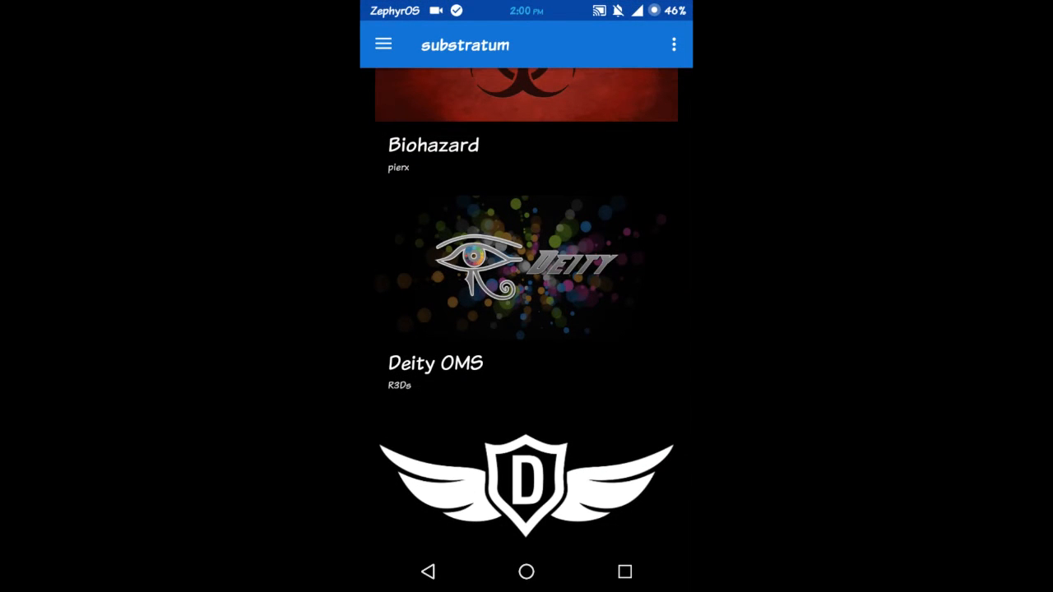
click(383, 45)
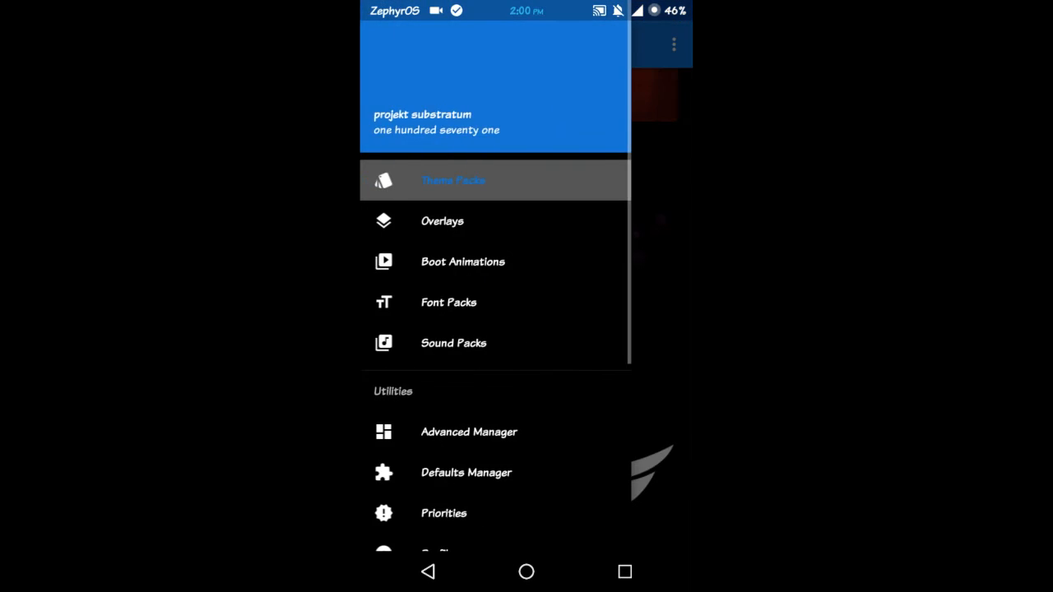
Step: Open the Deity OMS theme in the Font Packs section
click(448, 303)
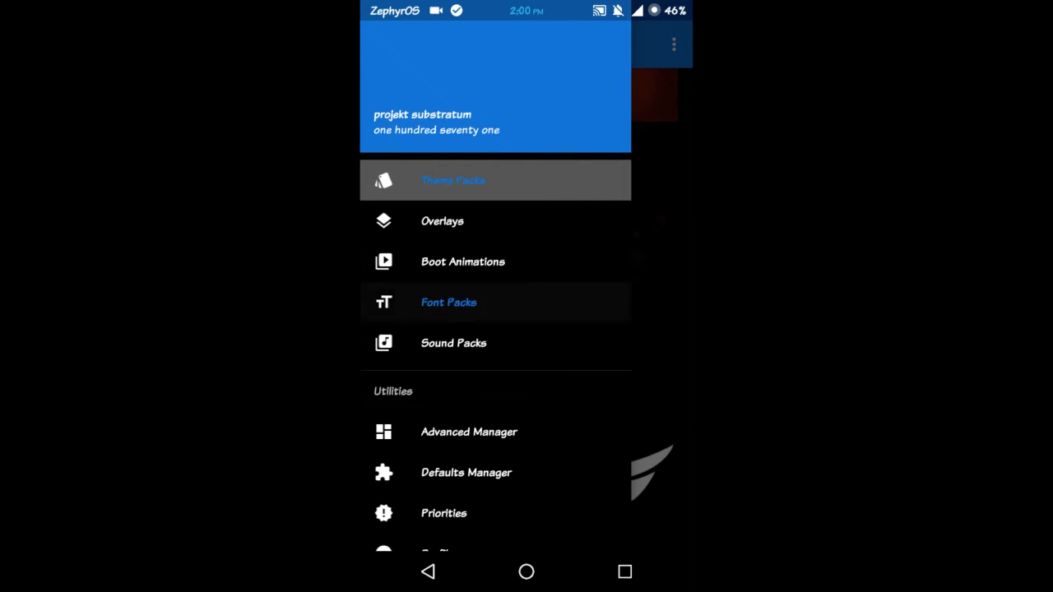
click(447, 303)
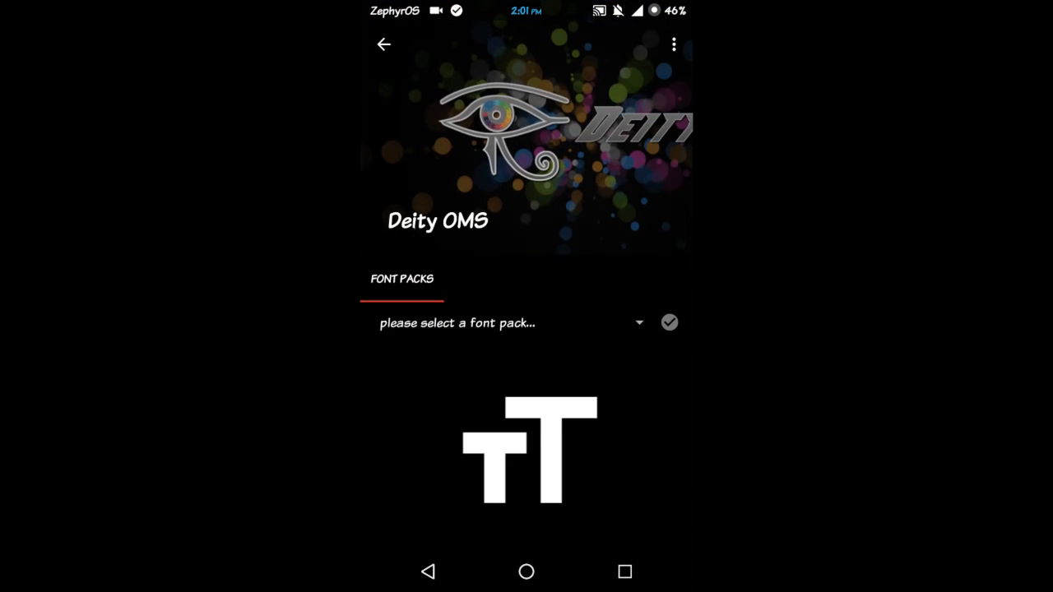
Step: Apply the Titillium font pack from Deity OMS system-wide and pull down the shade
click(510, 323)
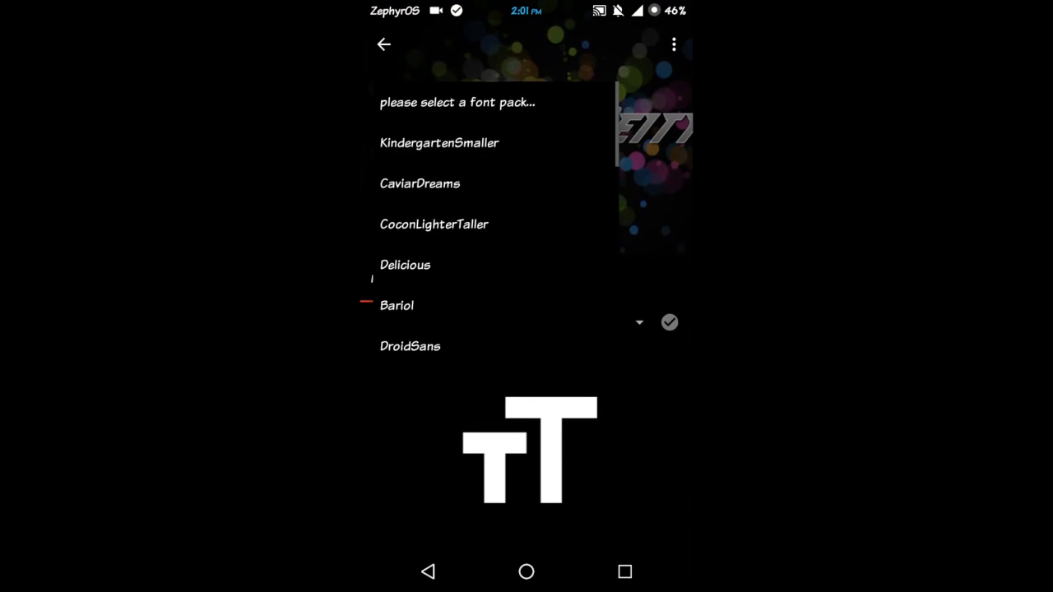
scroll(down, 3)
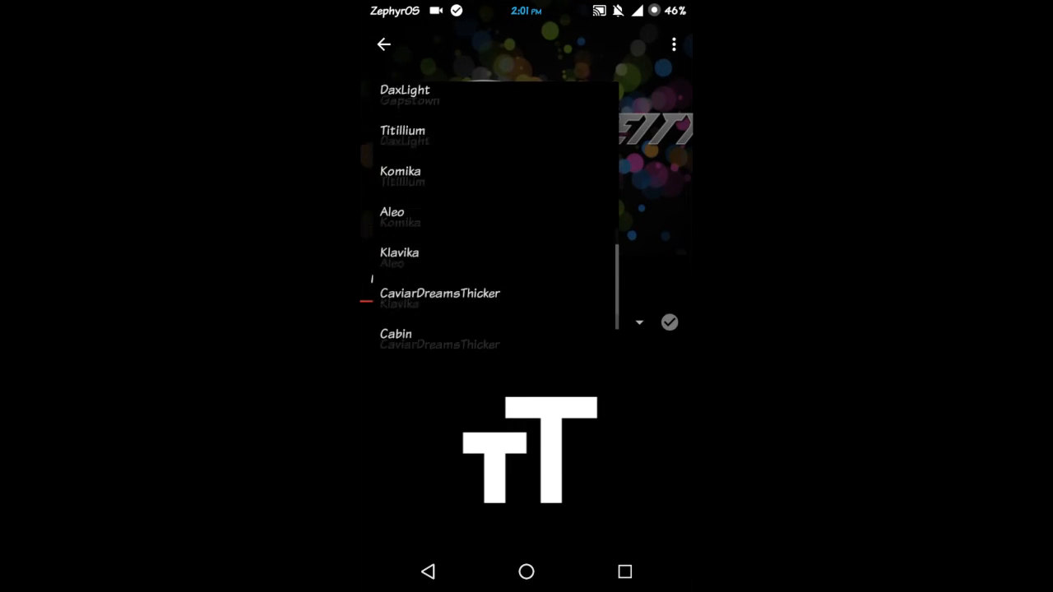
click(401, 130)
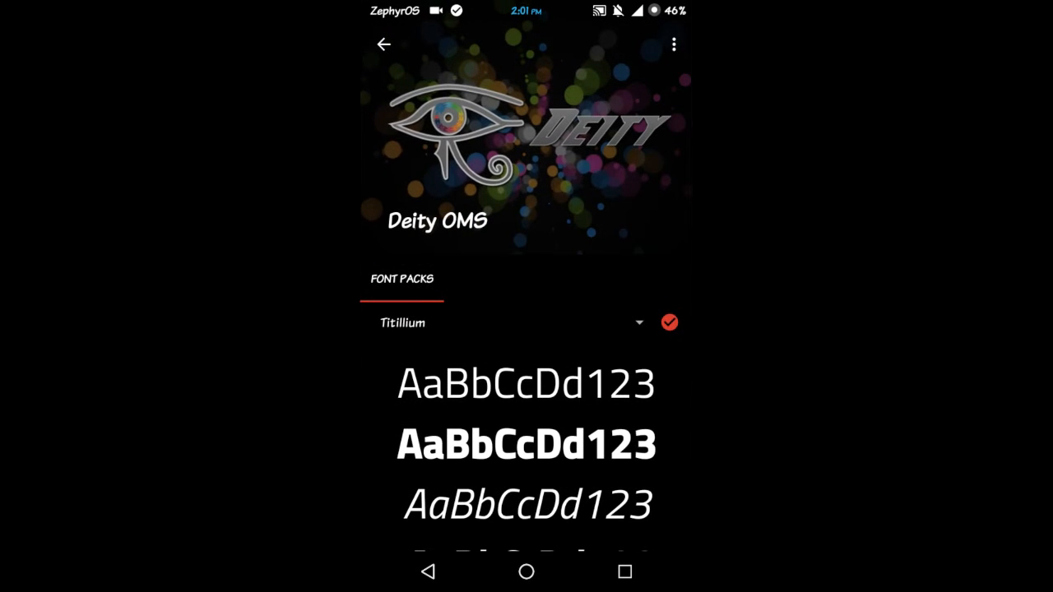
click(668, 321)
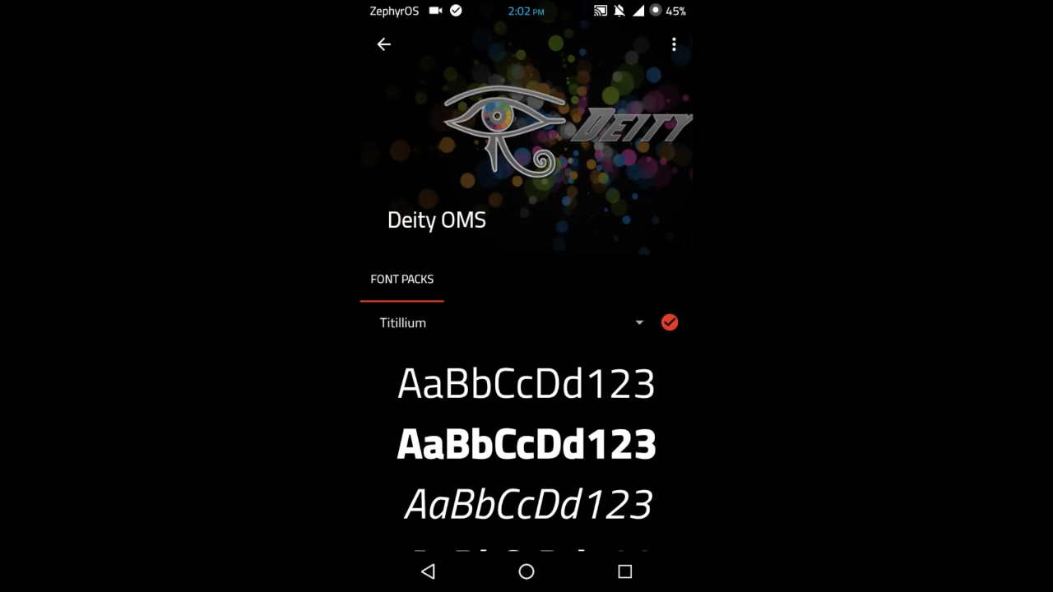
scroll(down, 3)
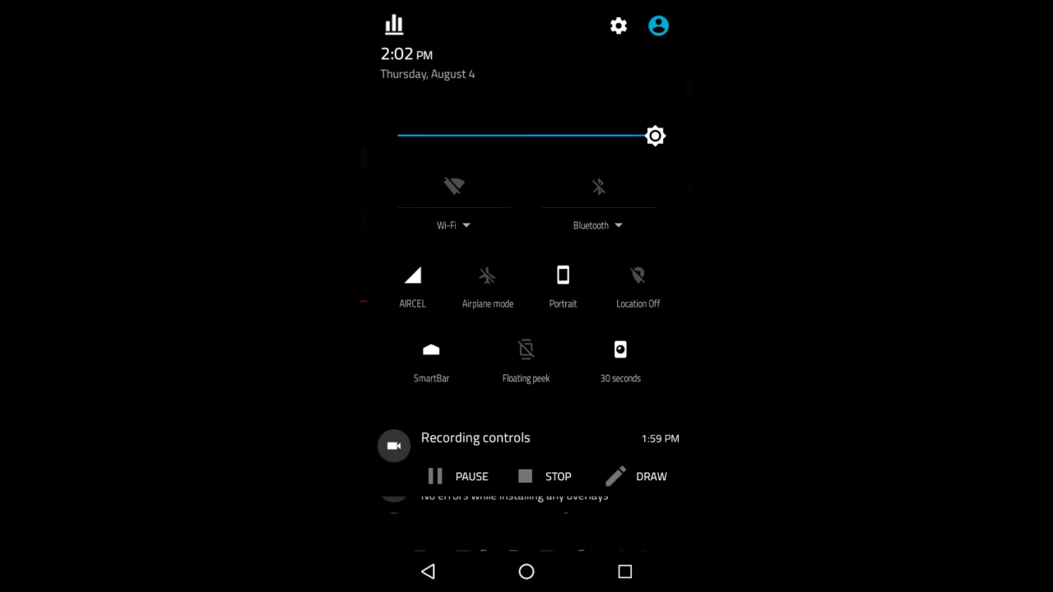
Step: View The Vortex customization page in Settings, then return to Substratum's section menu
click(618, 26)
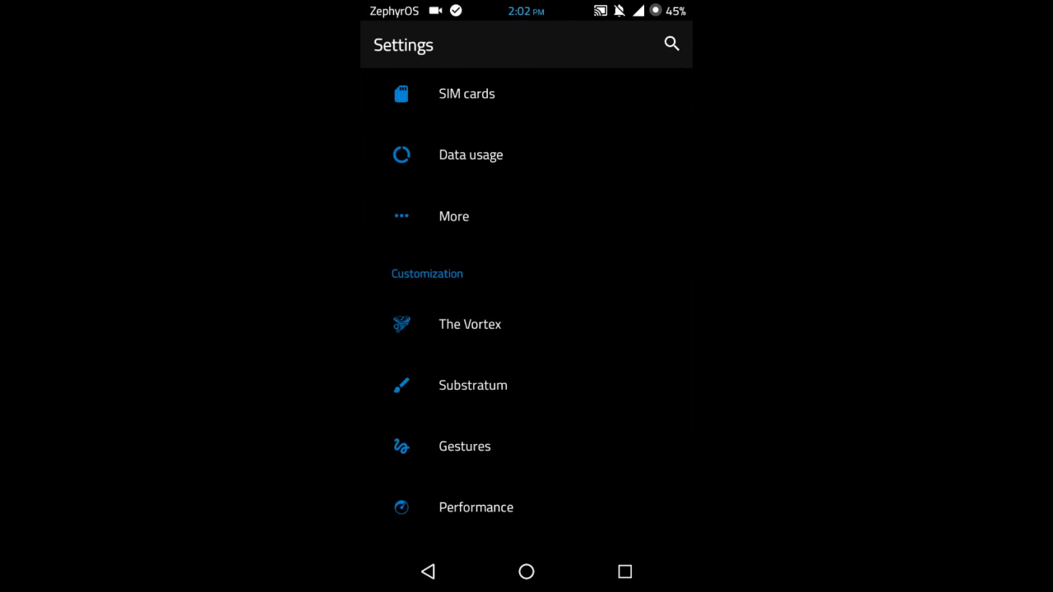
click(470, 323)
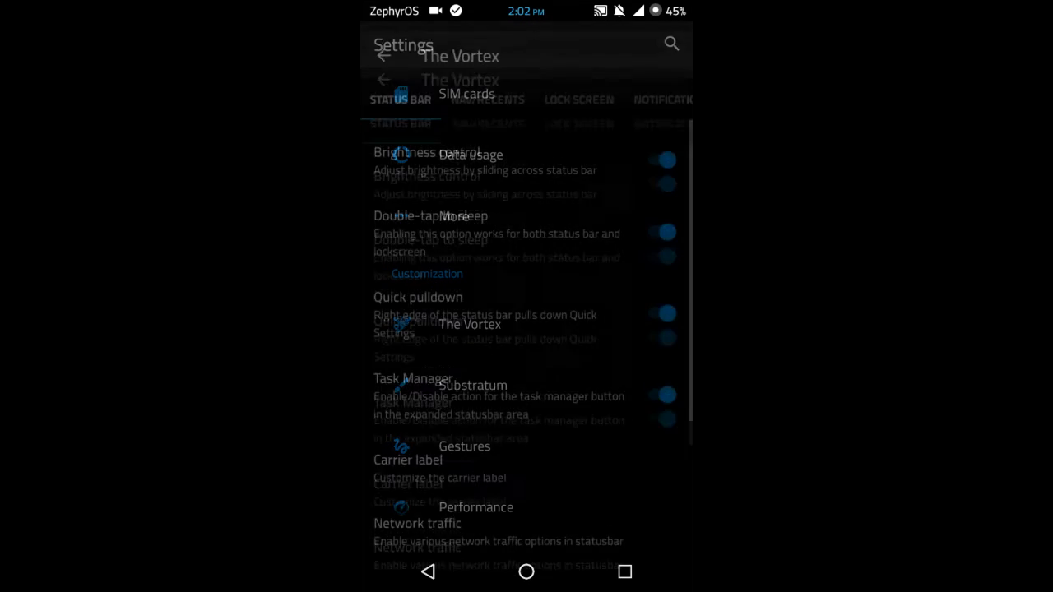
click(622, 89)
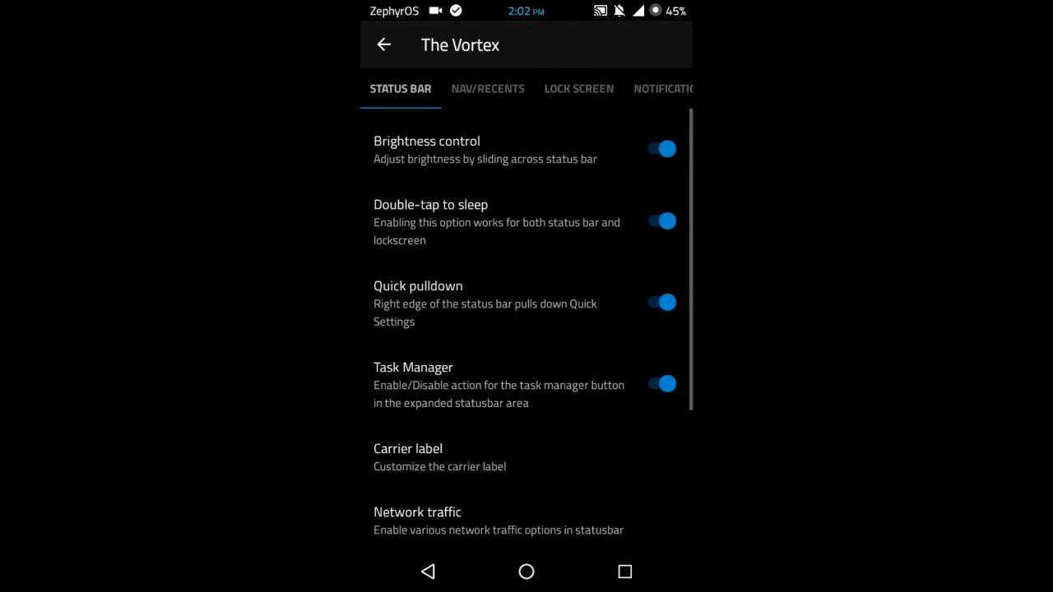
click(384, 44)
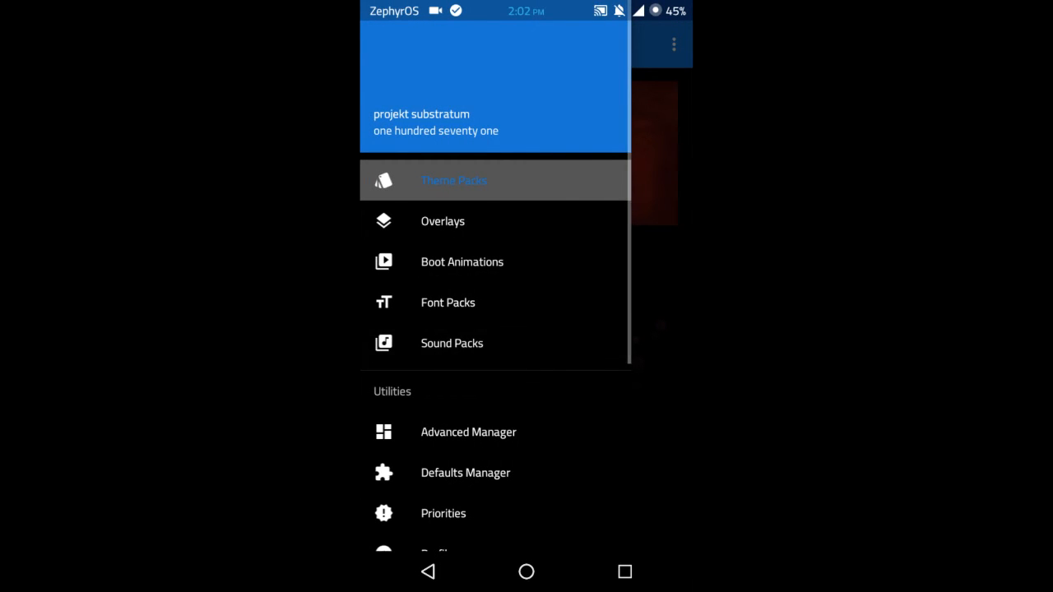
Step: Read through the troubleshooting FAQ, including where overlays are installed
scroll(up, 3)
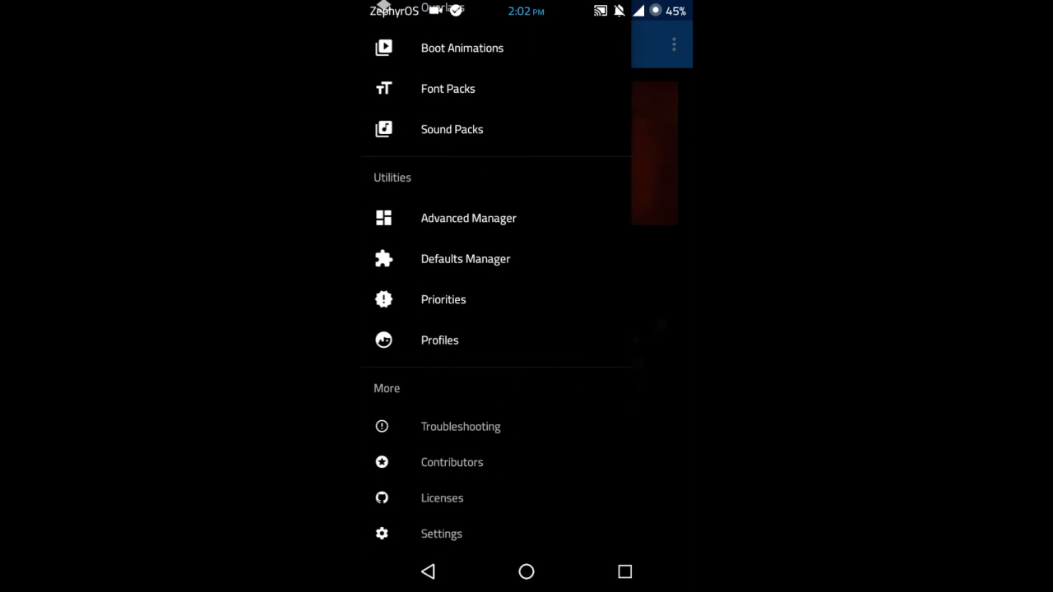
click(461, 426)
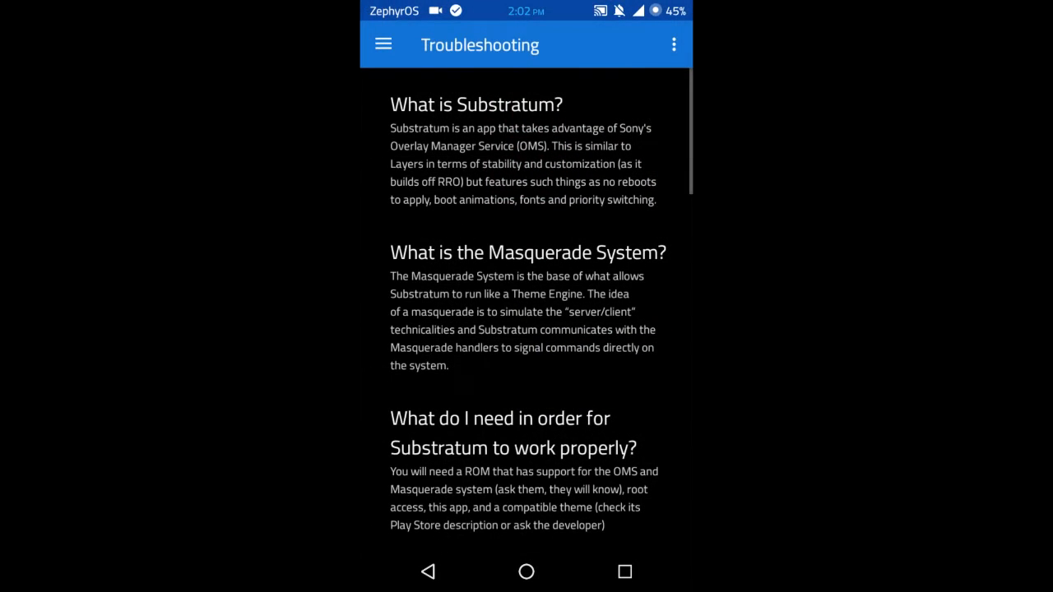
scroll(down, 3)
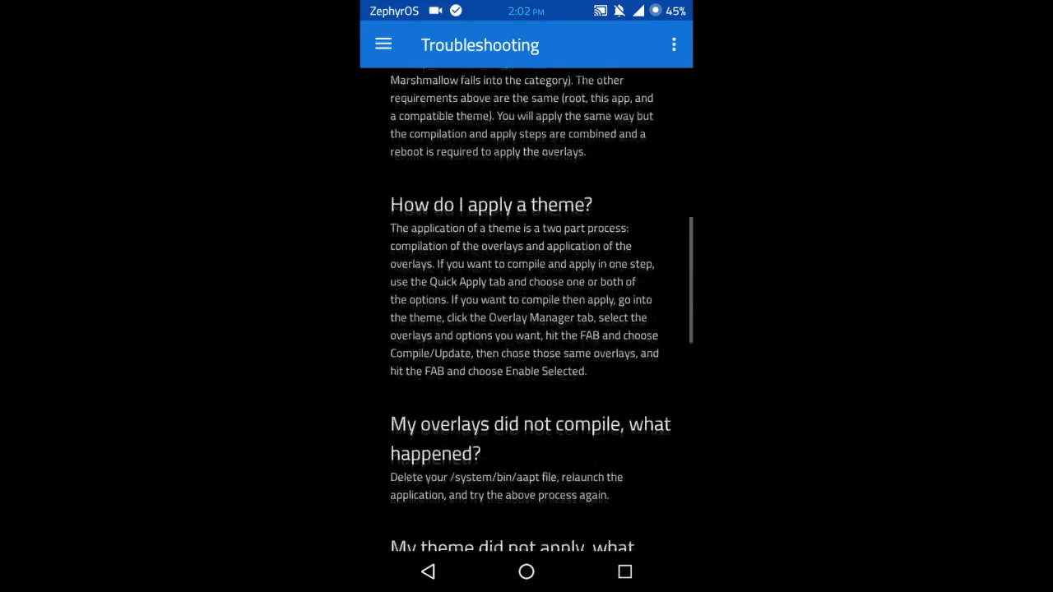
scroll(down, 3)
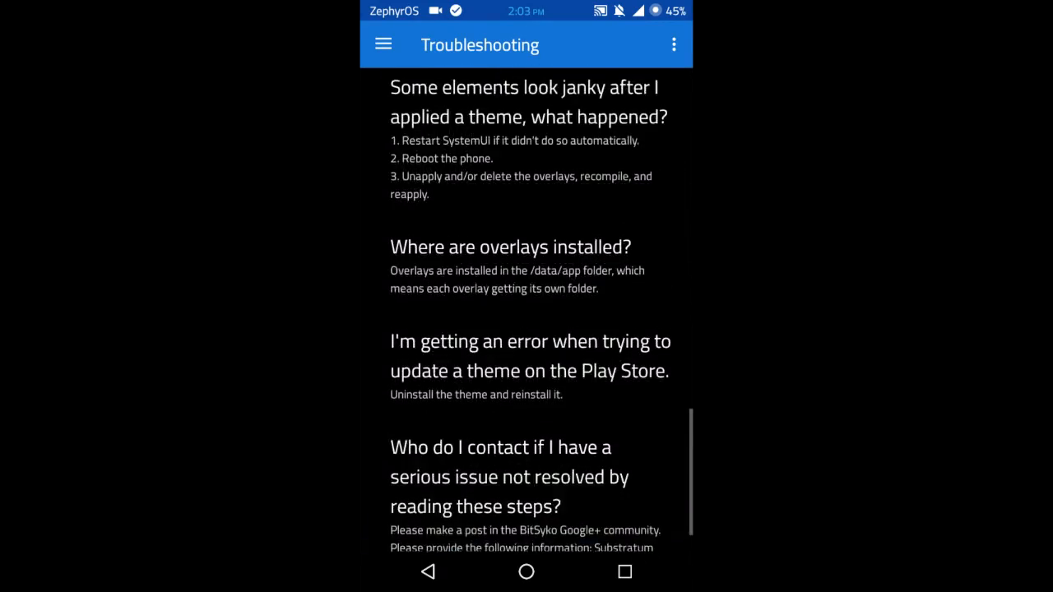
scroll(up, 3)
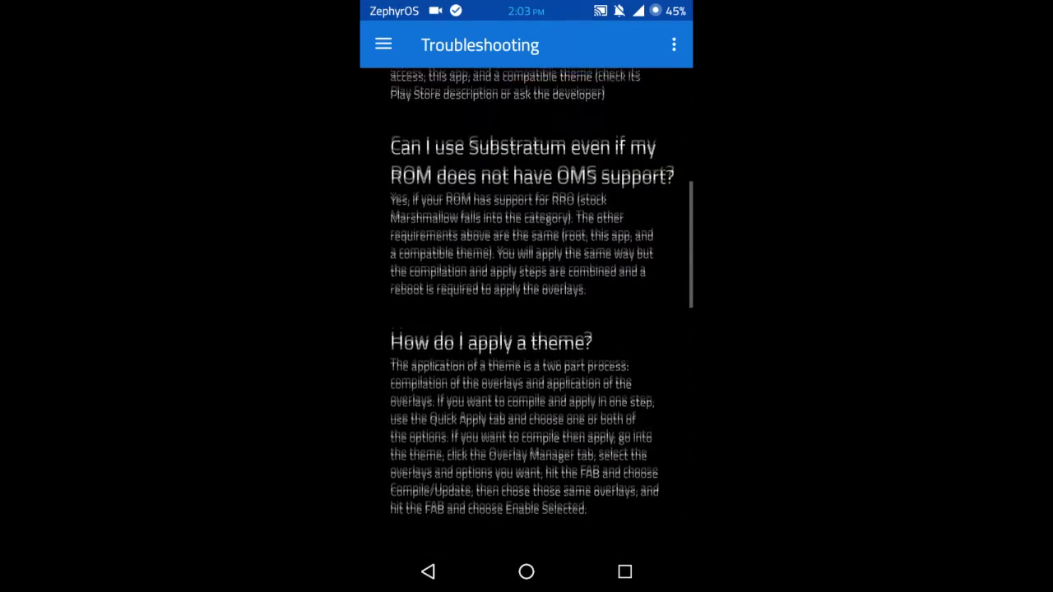
scroll(up, 3)
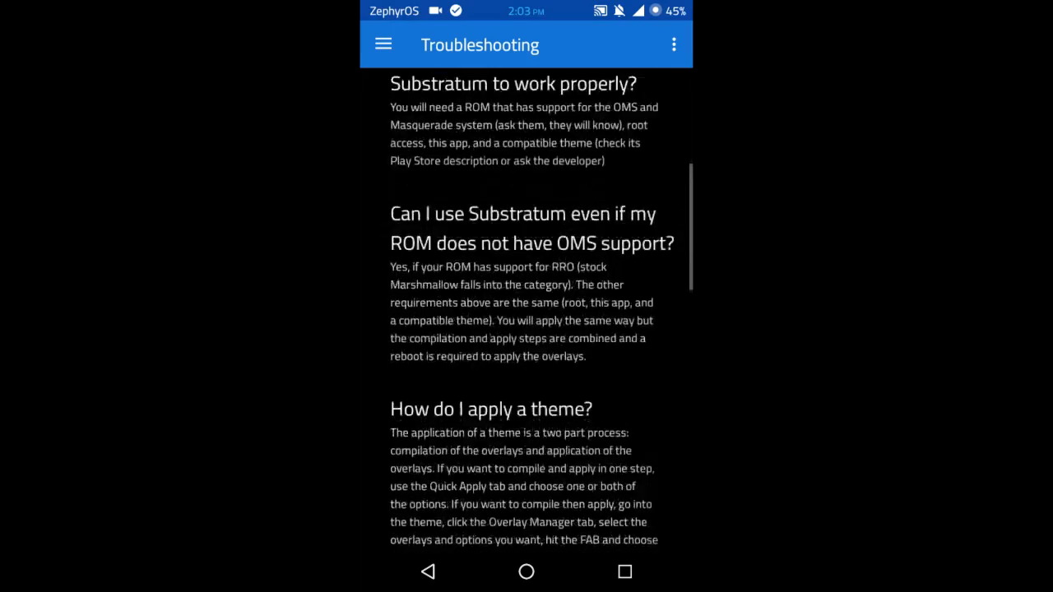
scroll(up, 3)
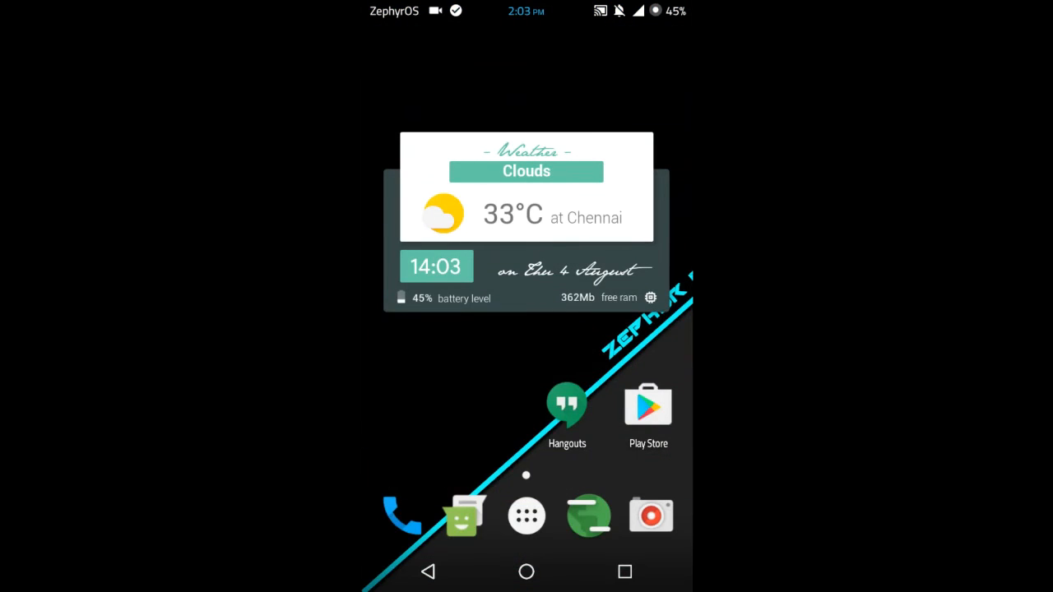
Step: Launch the file manager from the launcher's full app list, landing on Internal Memory
click(527, 517)
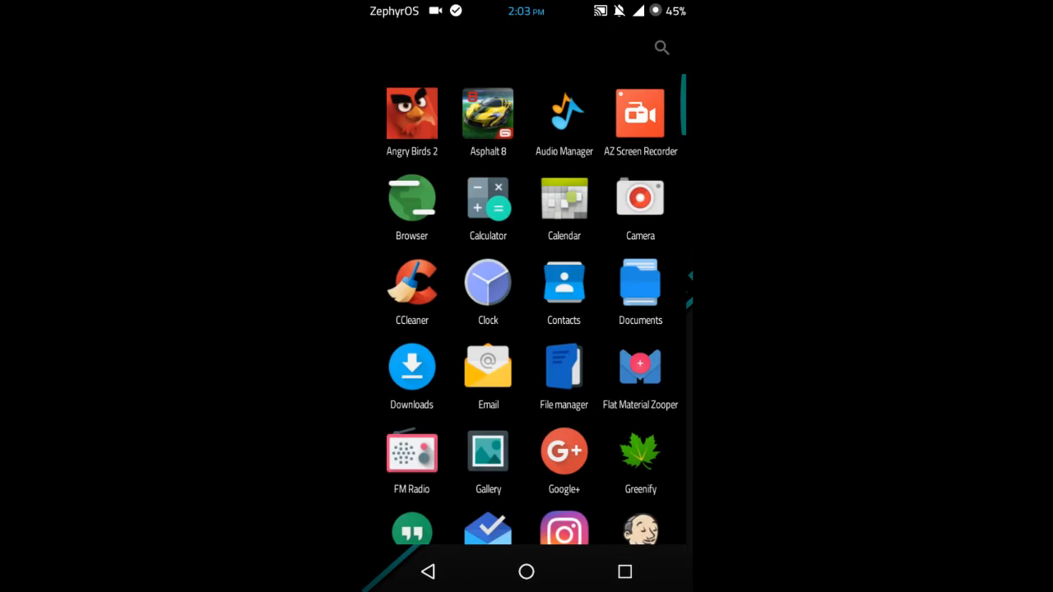
scroll(down, 3)
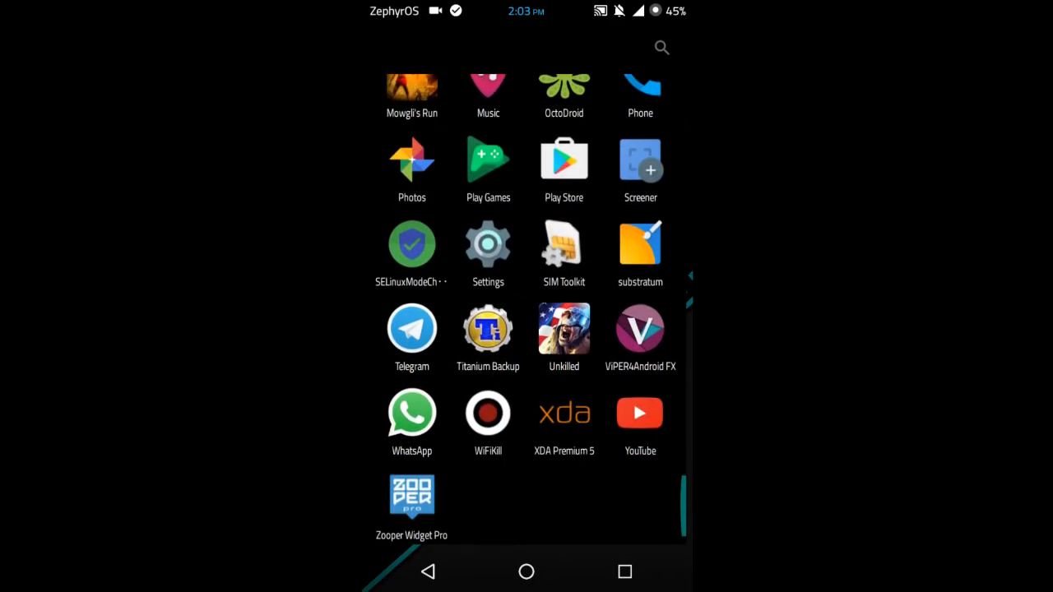
scroll(up, 3)
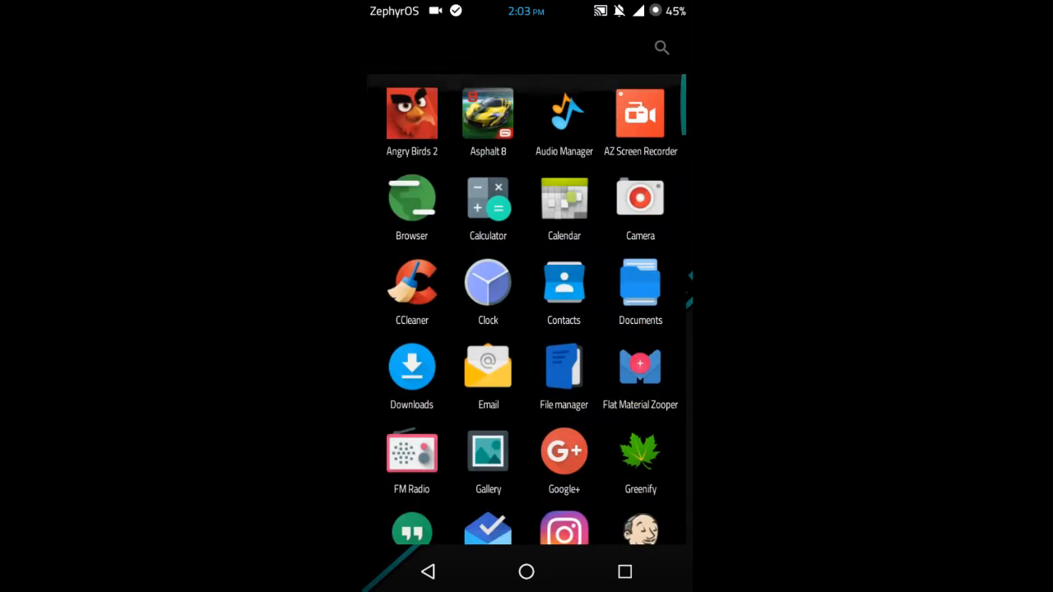
click(562, 365)
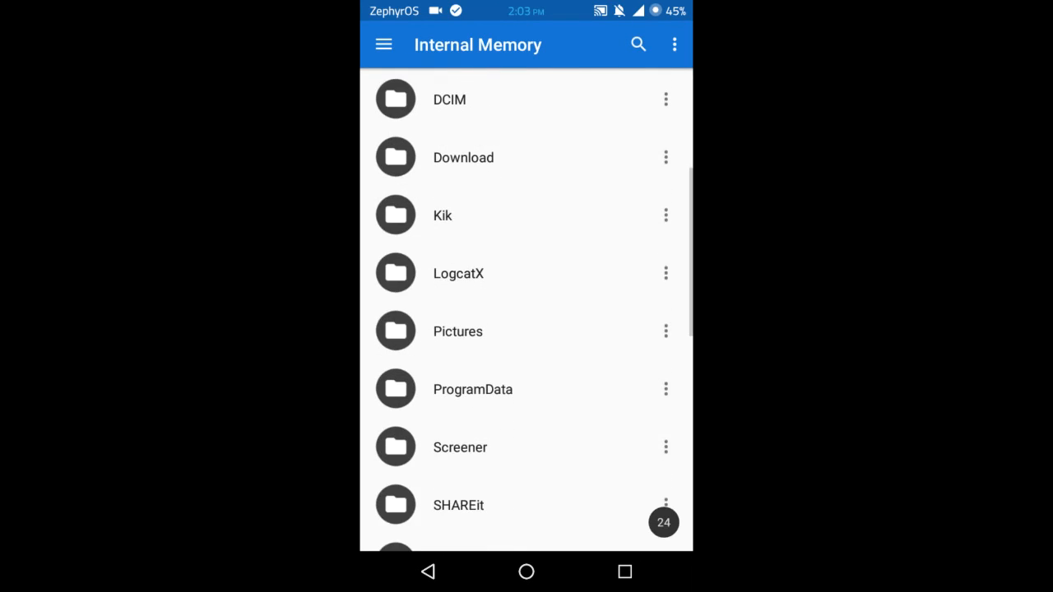
Step: Browse from the root directory into data/app with superuser access to list overlay folders
click(383, 45)
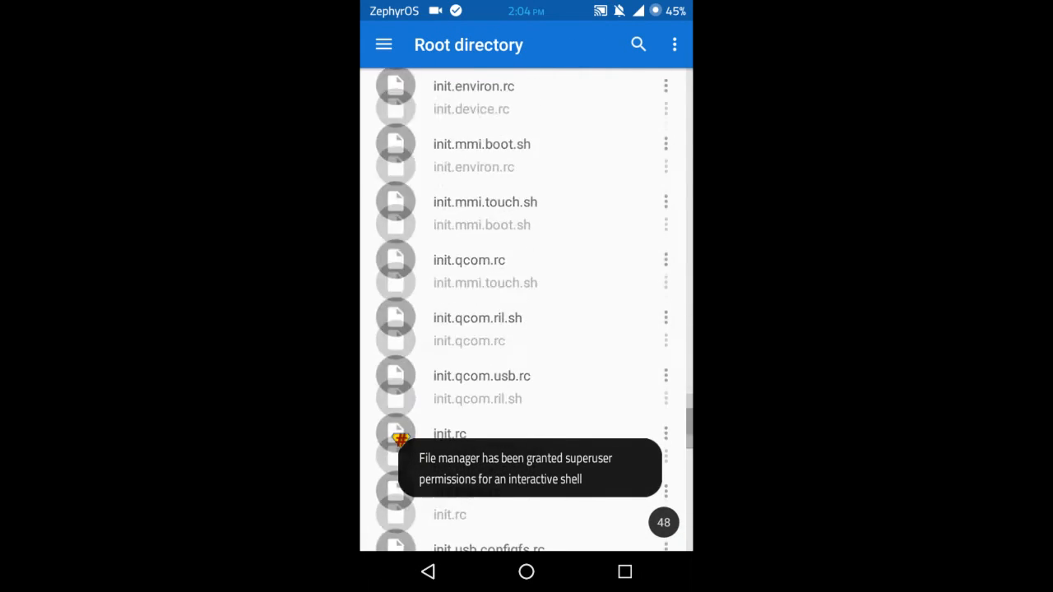
scroll(up, 3)
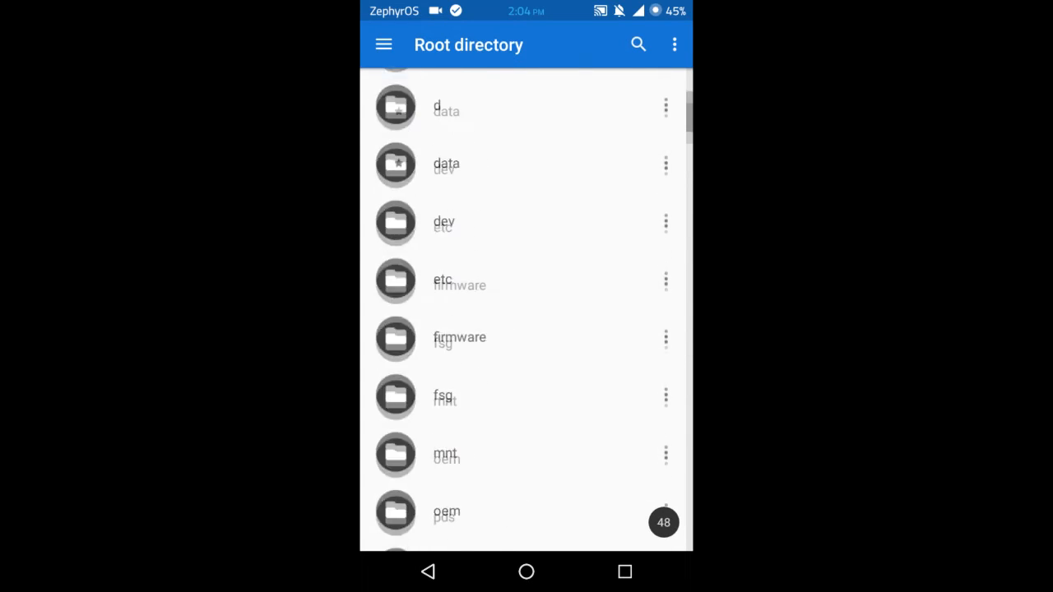
click(446, 163)
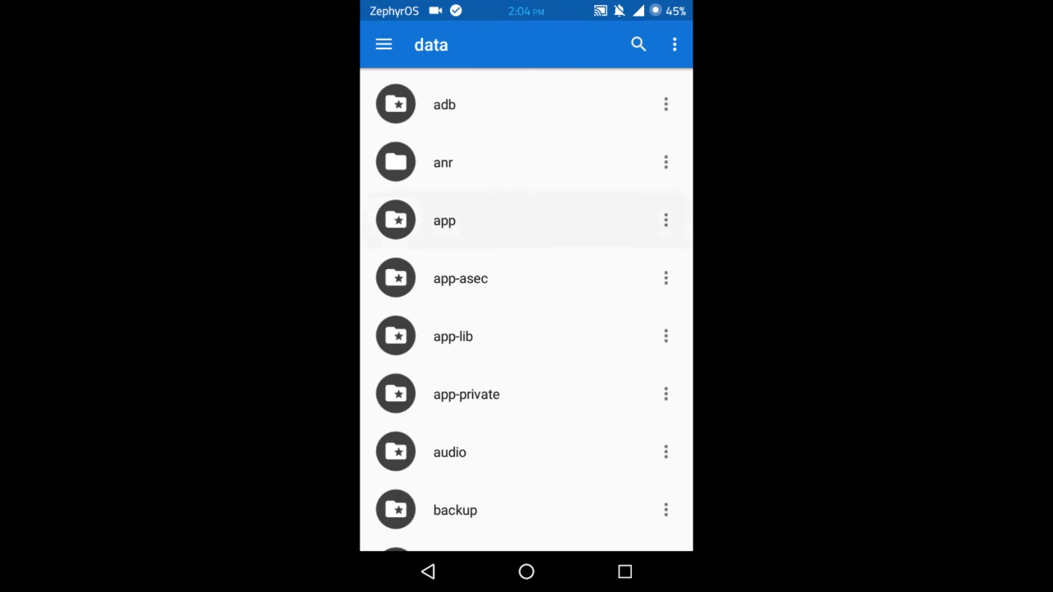
click(444, 220)
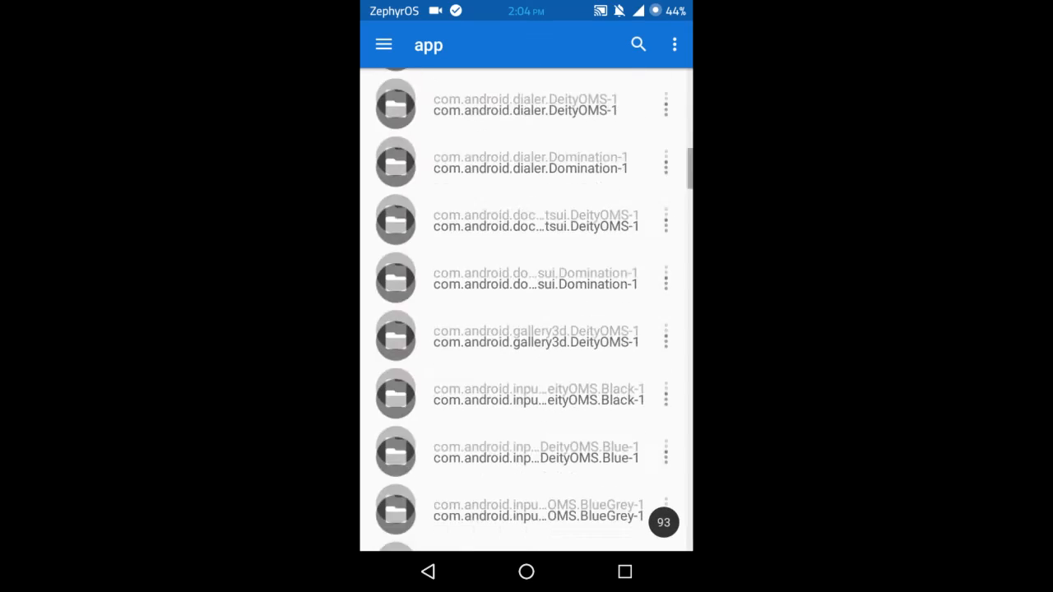
scroll(down, 3)
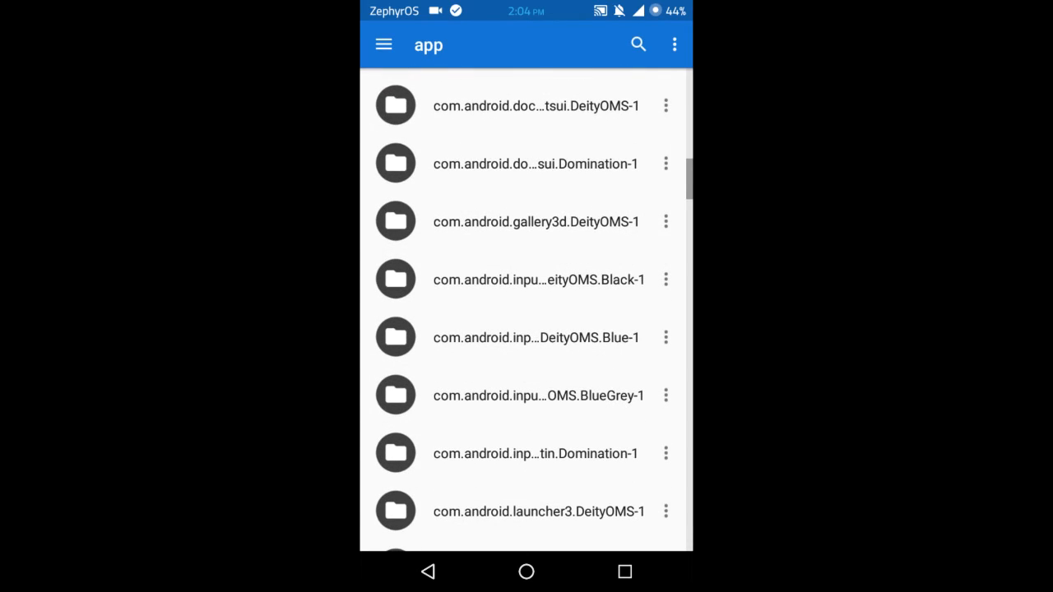
scroll(down, 3)
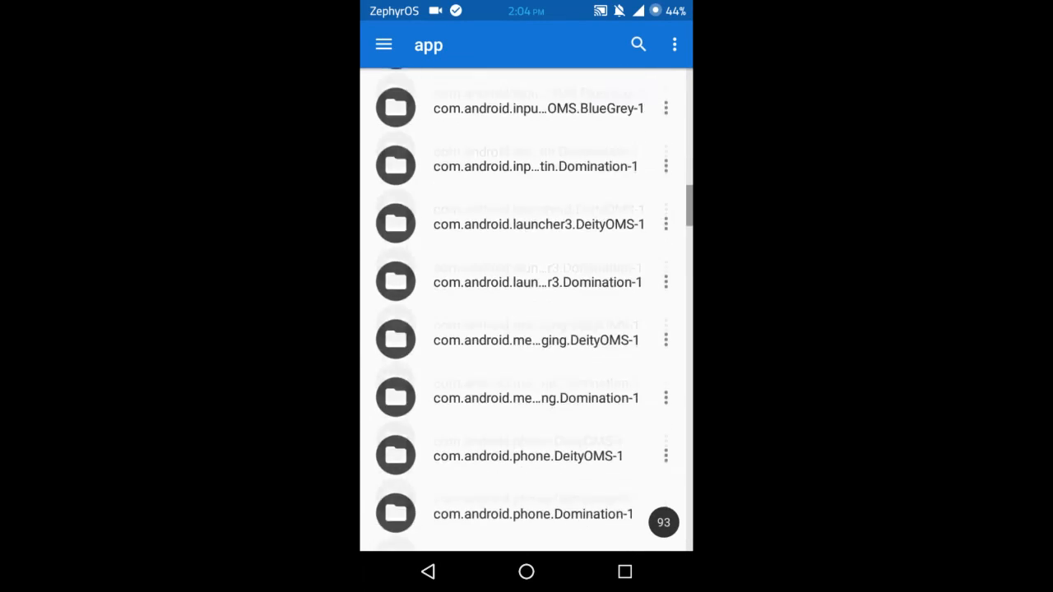
scroll(down, 3)
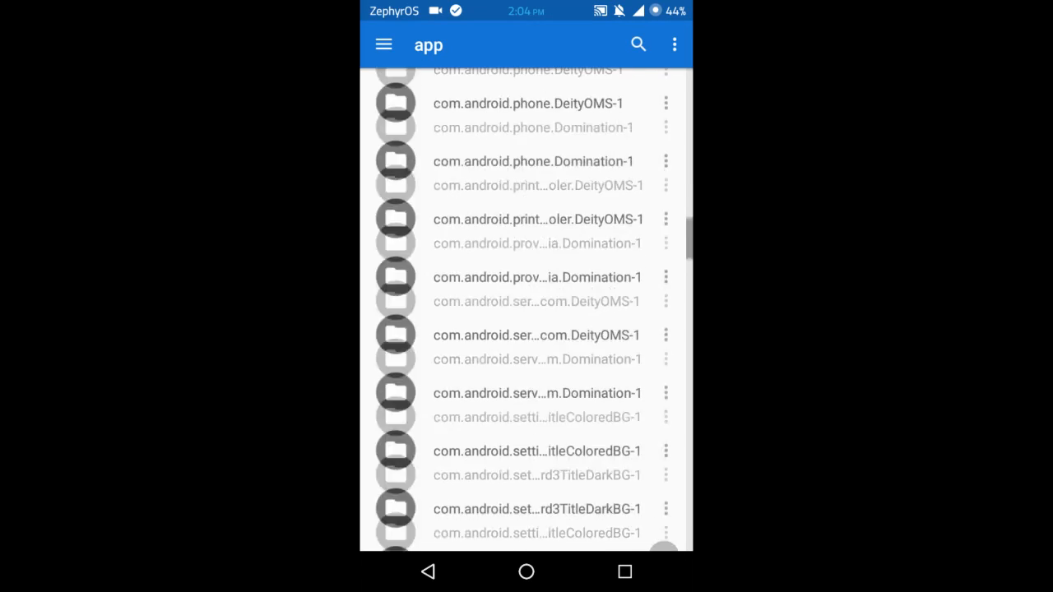
scroll(down, 3)
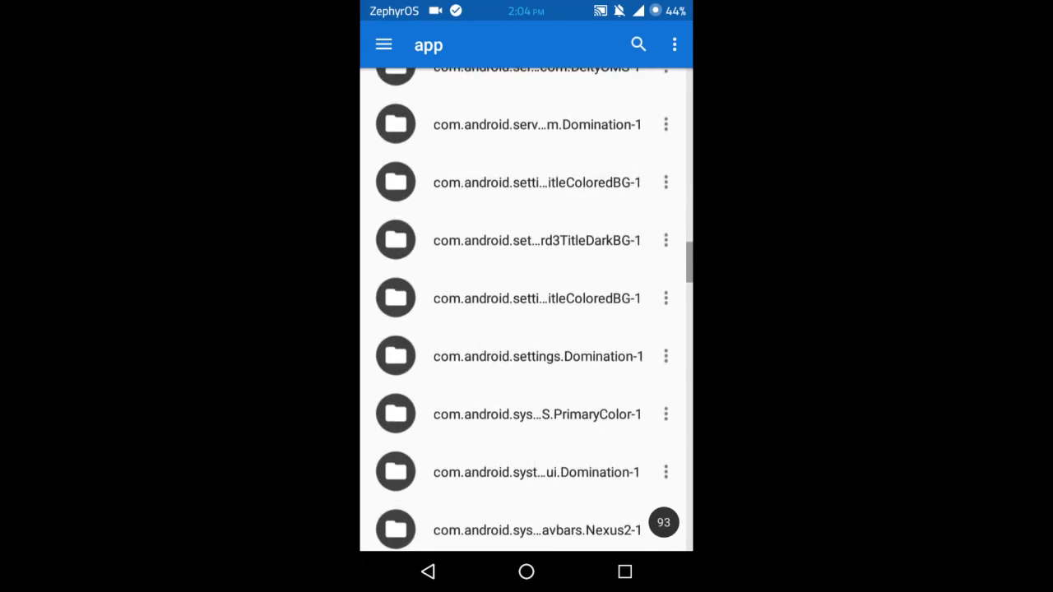
scroll(down, 3)
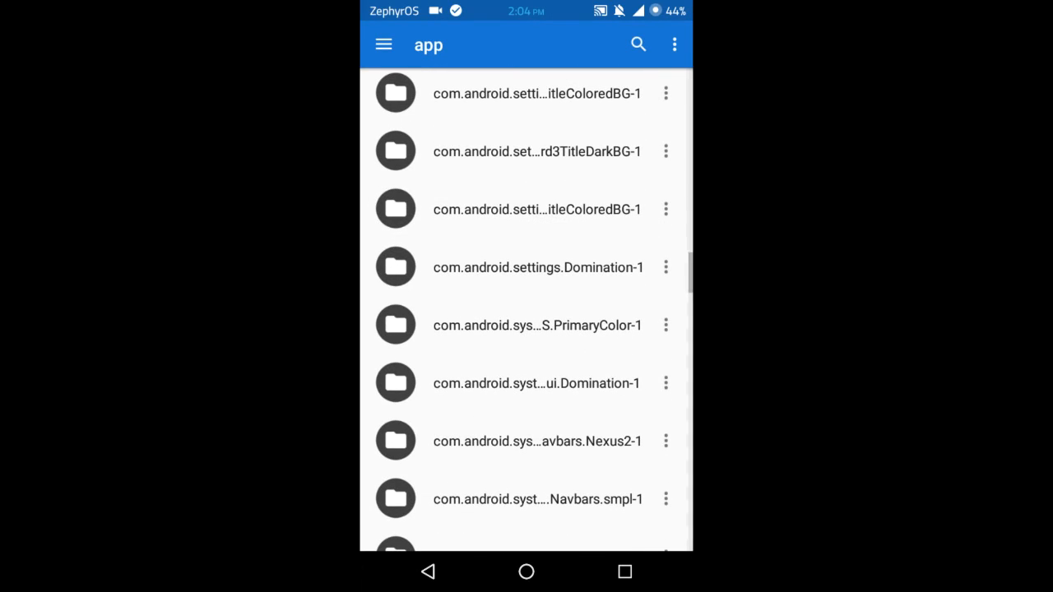
click(537, 383)
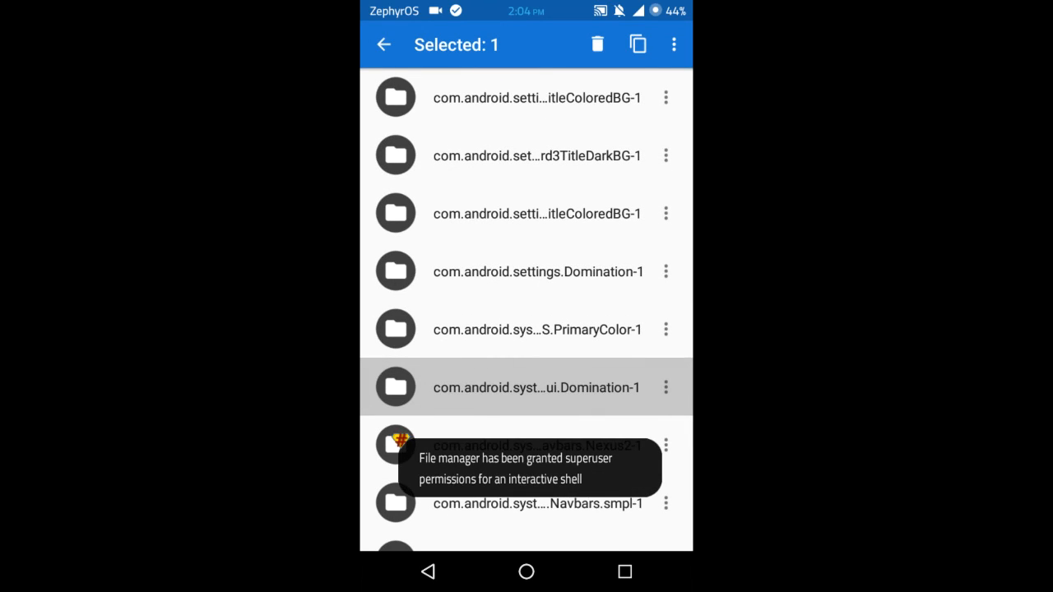
drag(527, 10, 526, 247)
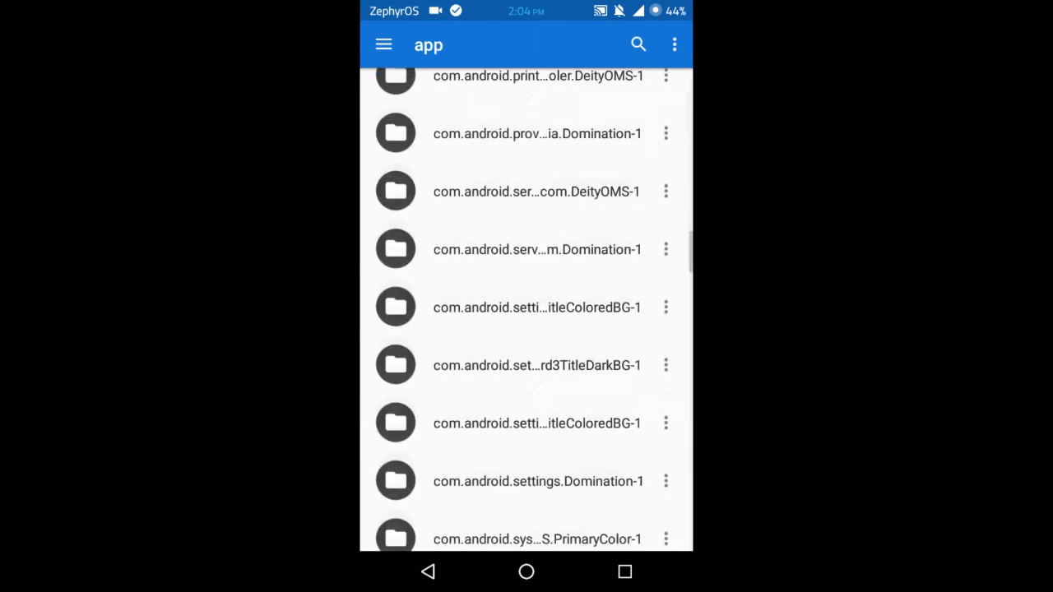
scroll(up, 3)
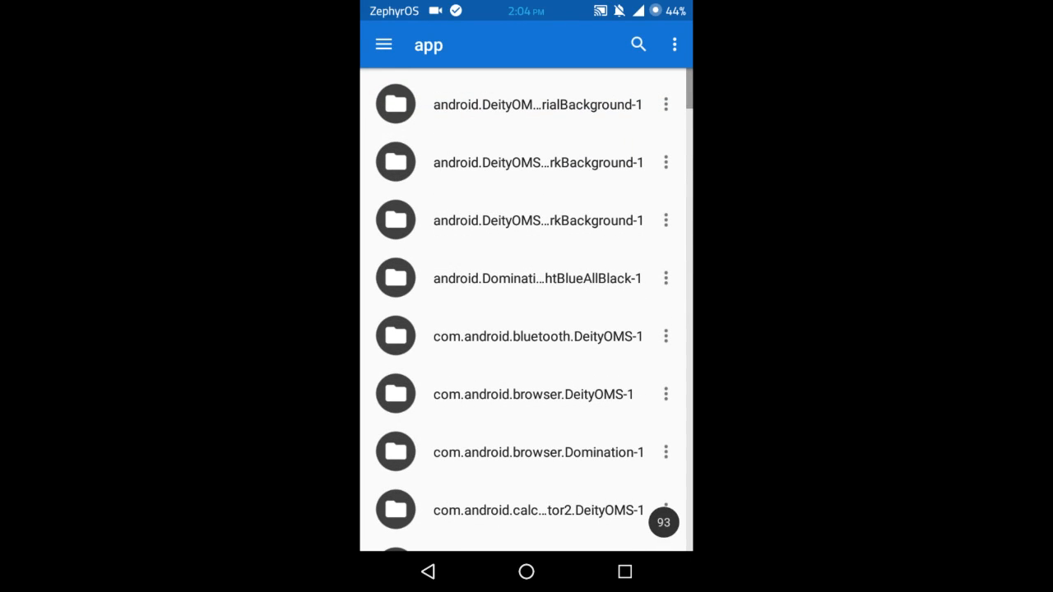